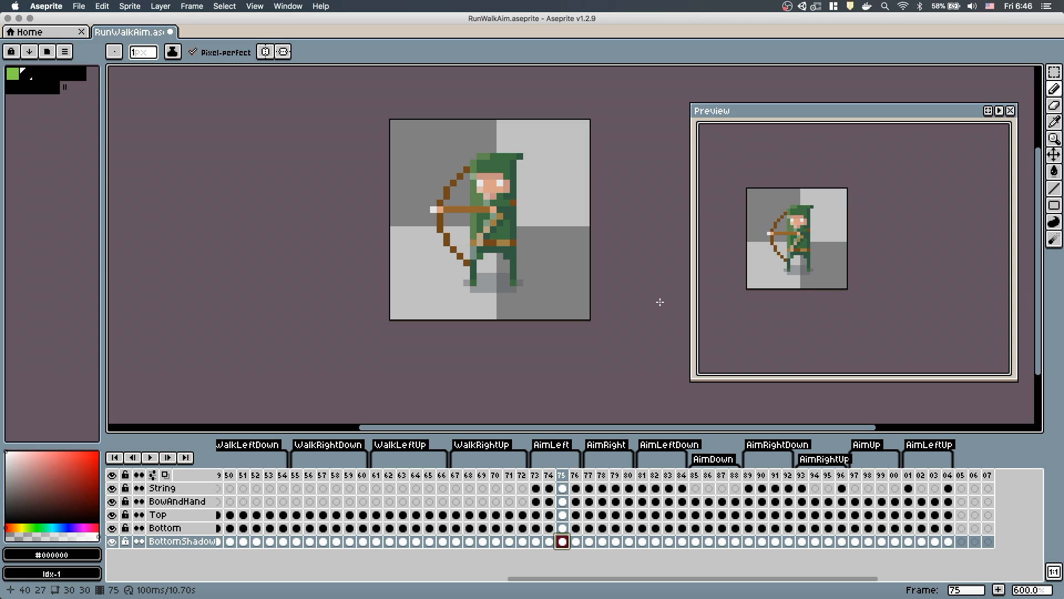
# - Export the visible bottom-body layers as BottomPart.png, by rows with 6 columns
pyautogui.click(112, 487)
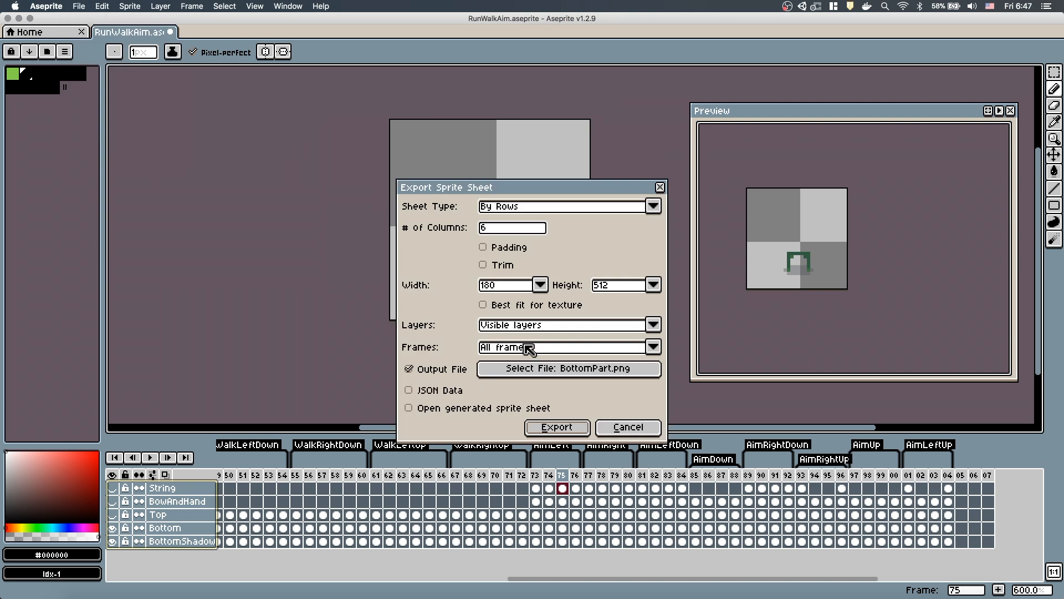
pyautogui.click(568, 368)
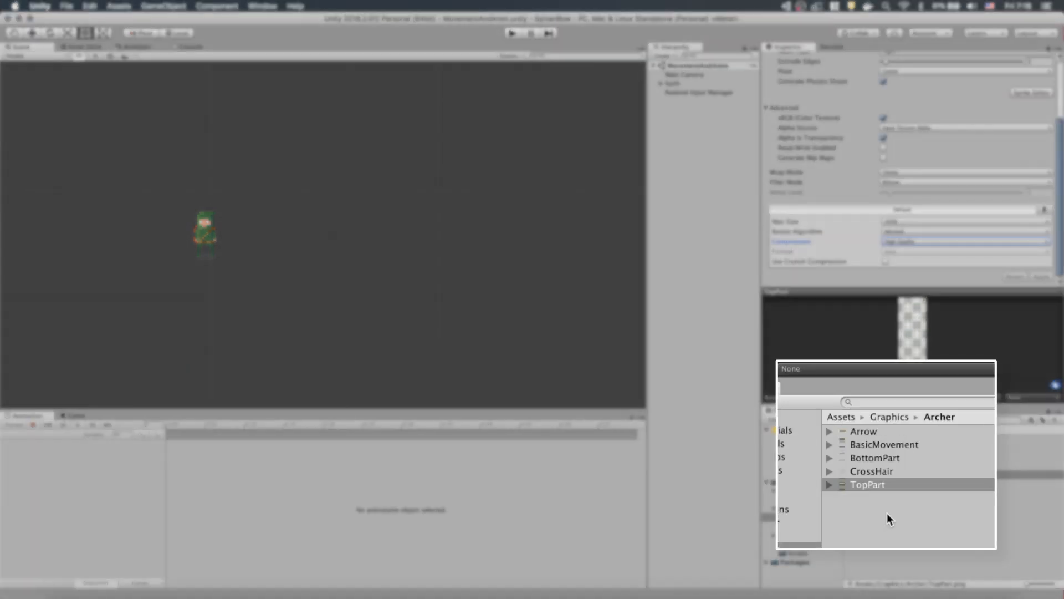
pyautogui.moveTo(880, 465)
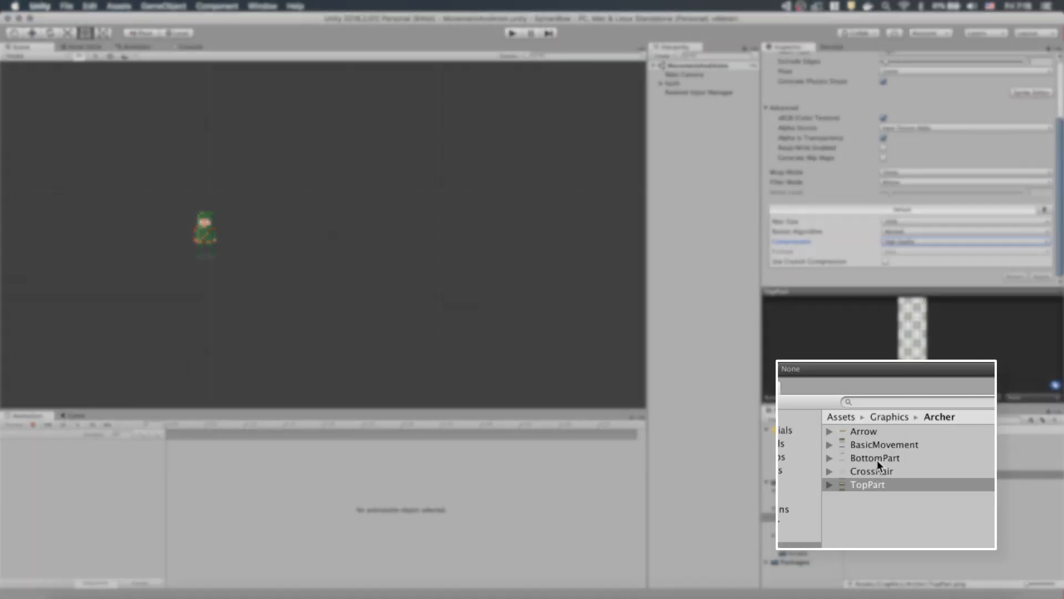
# - Slice BottomPart on a 30×30 cell grid and set TopPart's Sprite Mode to Multiple
pyautogui.click(874, 457)
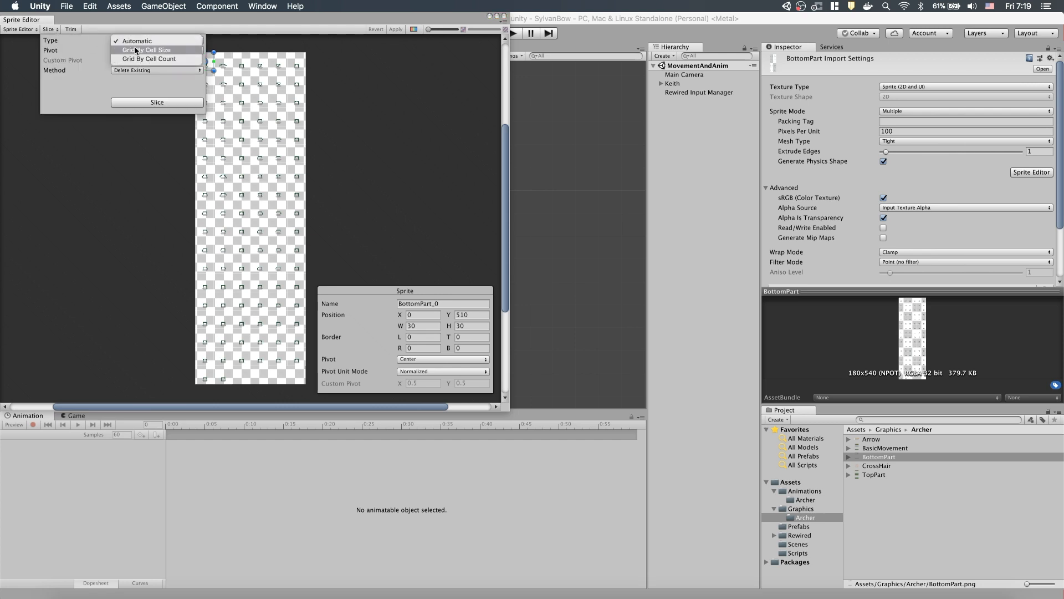
pyautogui.click(146, 50)
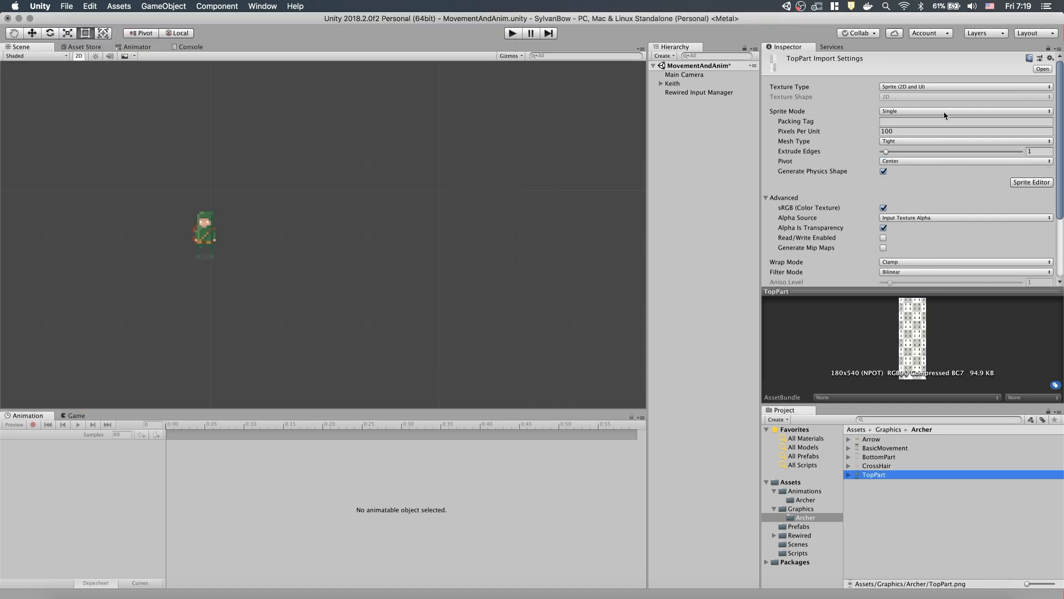
pyautogui.click(1031, 182)
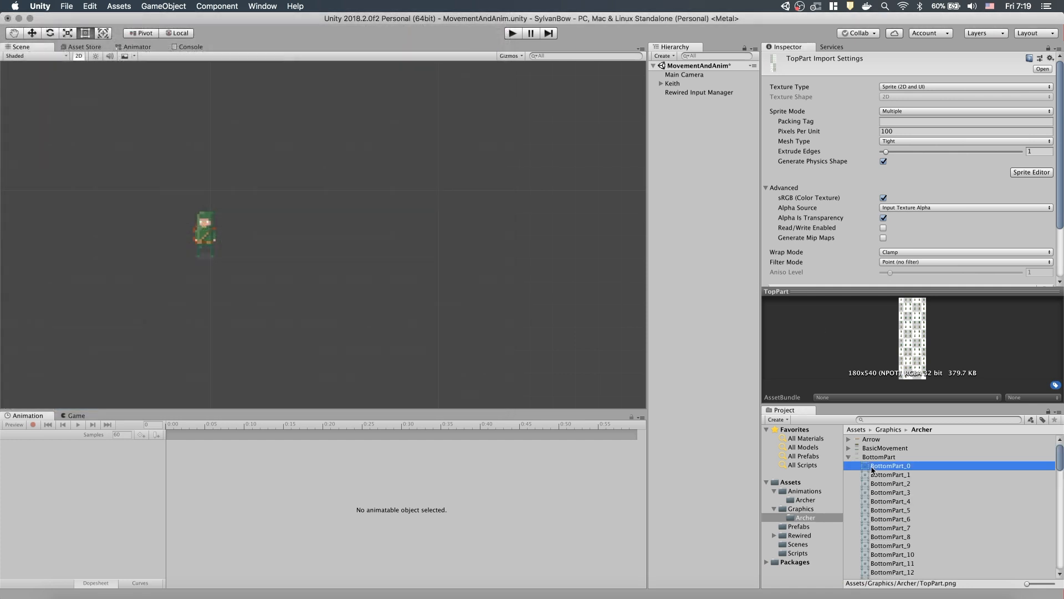
# - Move BottomPart and TopPart into a Split folder and BasicMovement into Whole
pyautogui.click(886, 501)
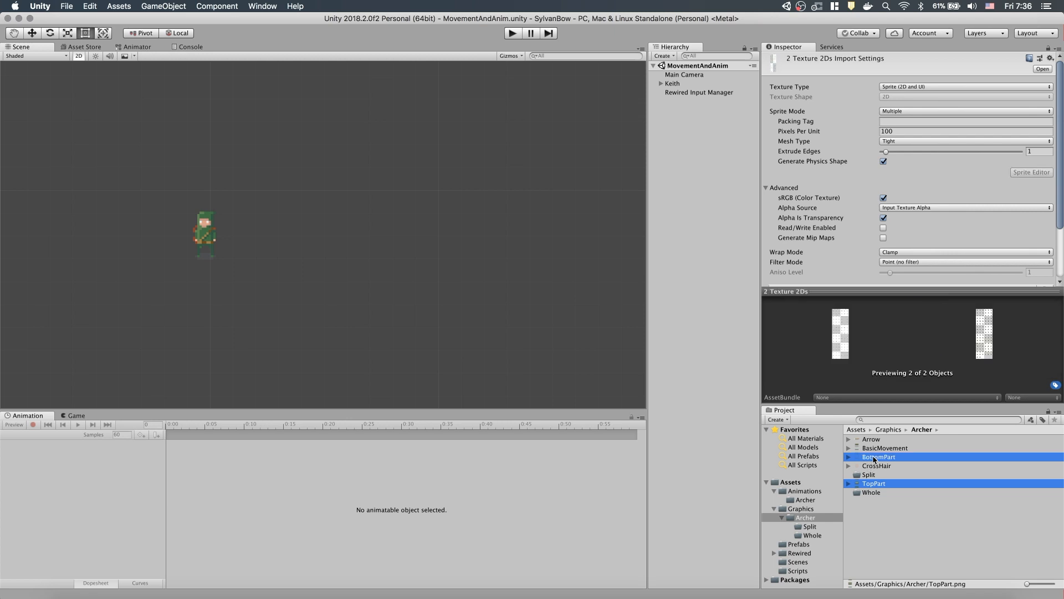
pyautogui.click(884, 447)
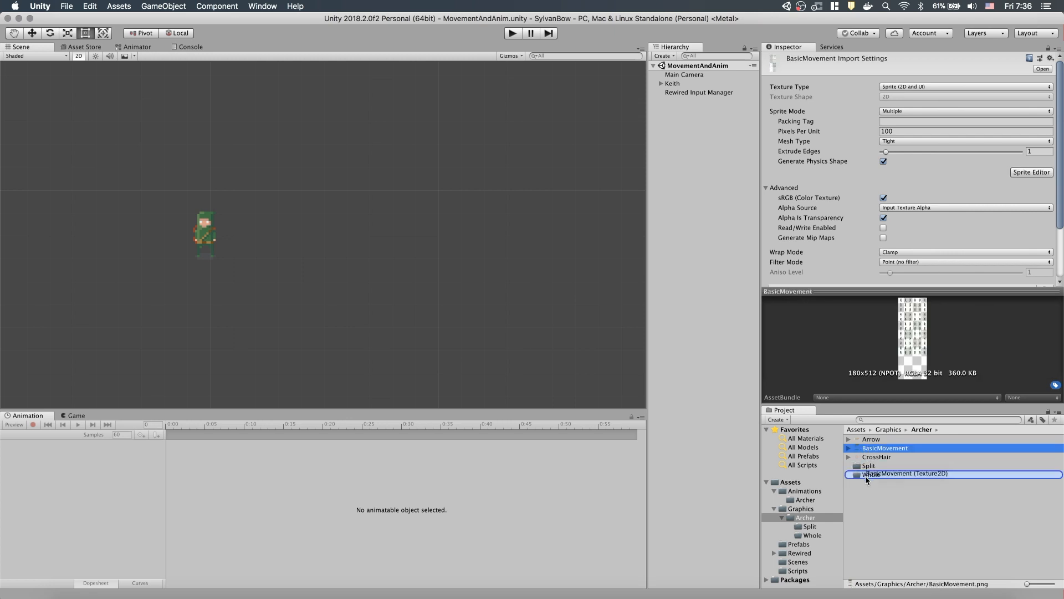
pyautogui.rightClick(906, 473)
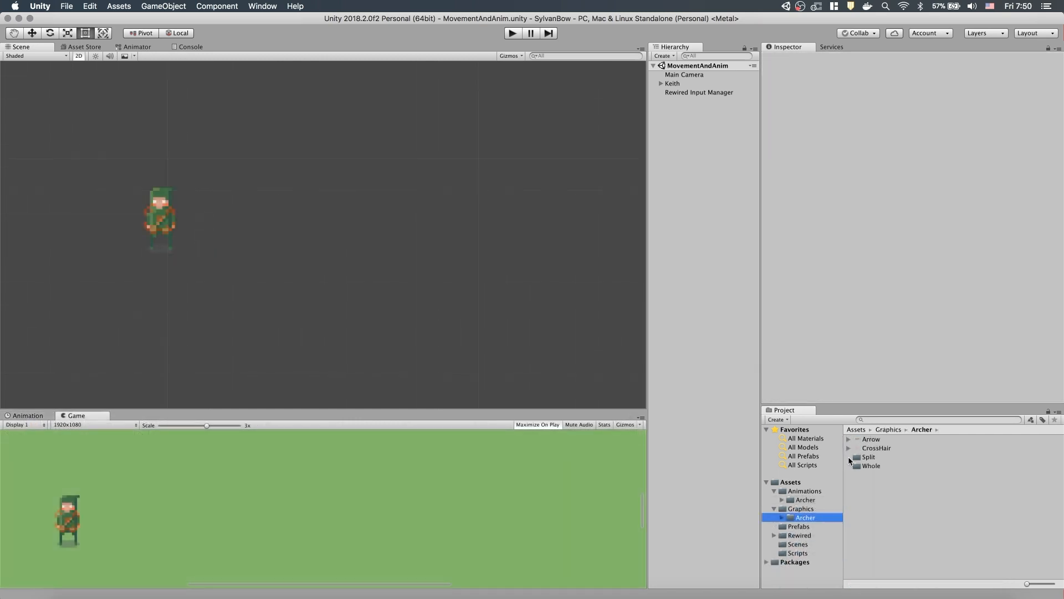
# - Drag sprites BottomPart_0–5 into the scene and save the clip in Animations/Archer/Split
pyautogui.click(869, 455)
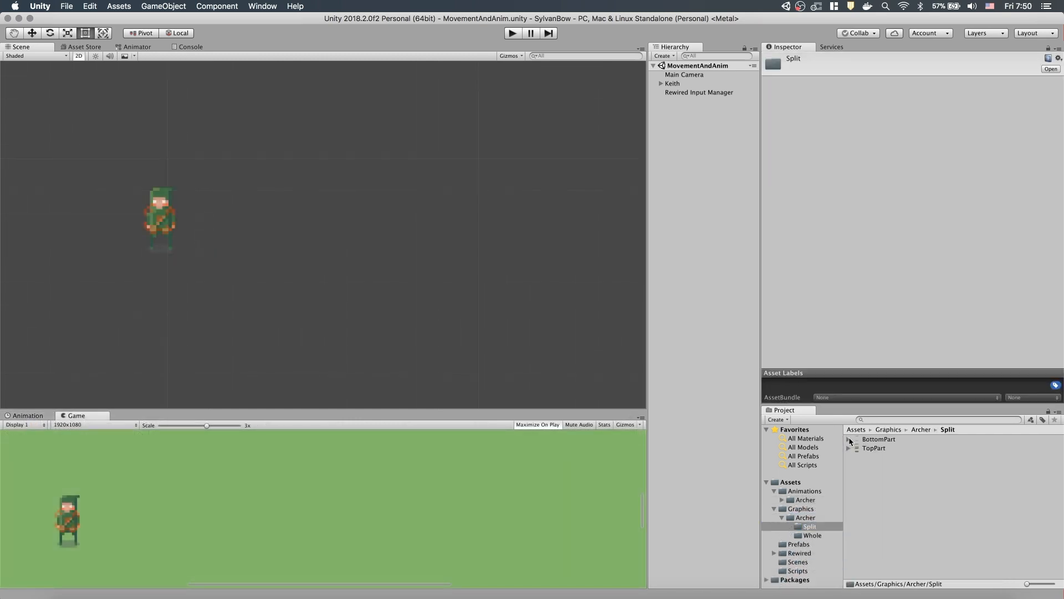
pyautogui.click(848, 439)
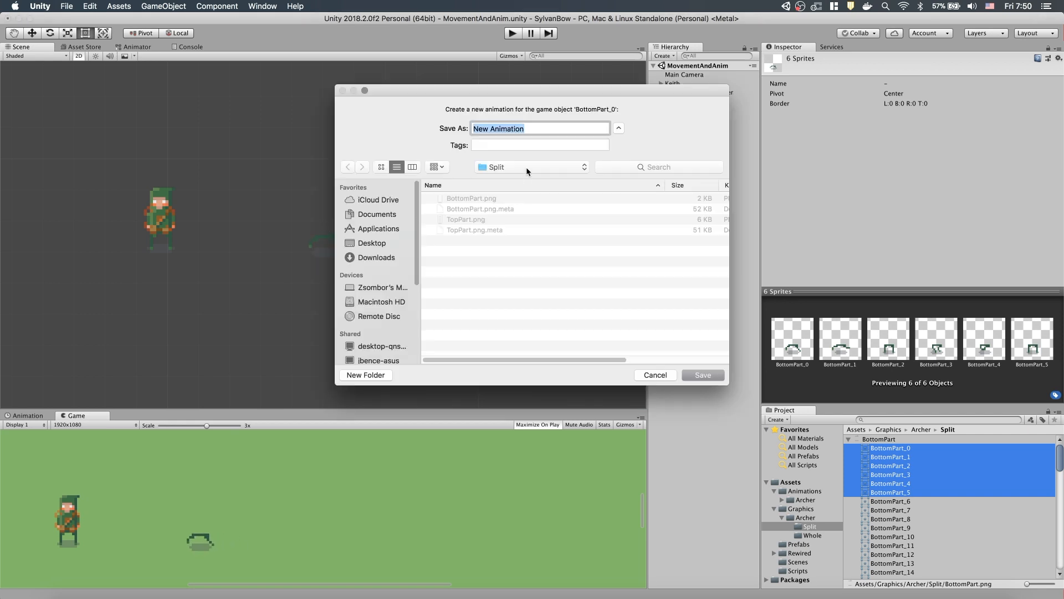
pyautogui.click(347, 168)
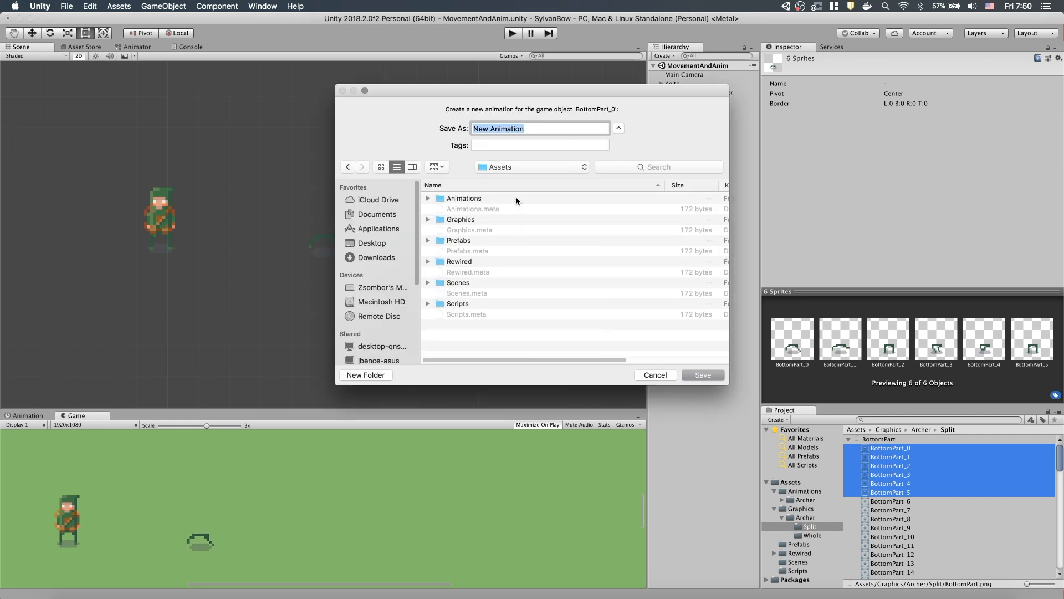
pyautogui.write('Bottom')
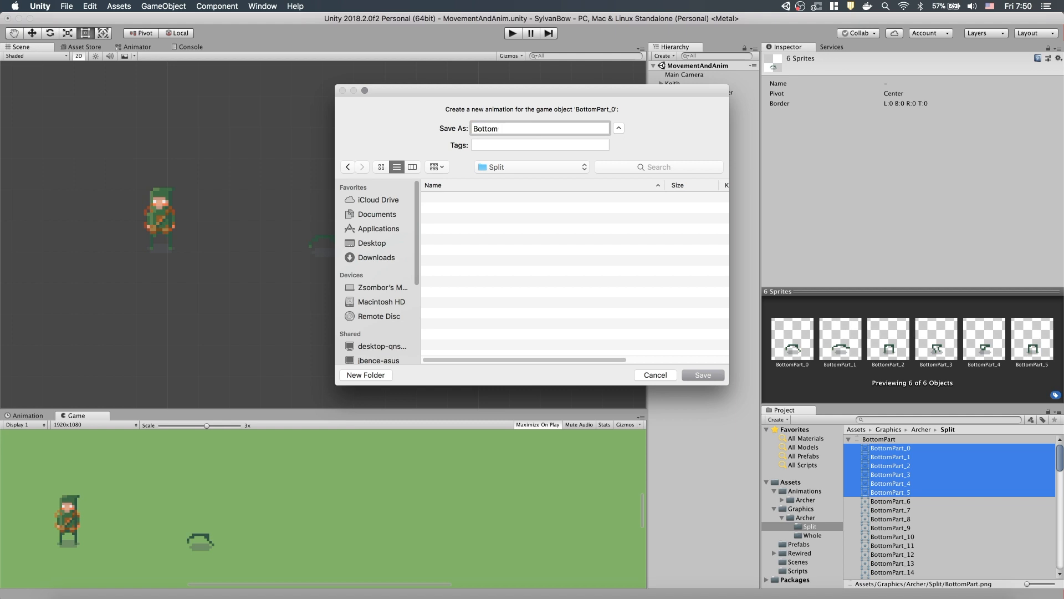
pyautogui.click(702, 375)
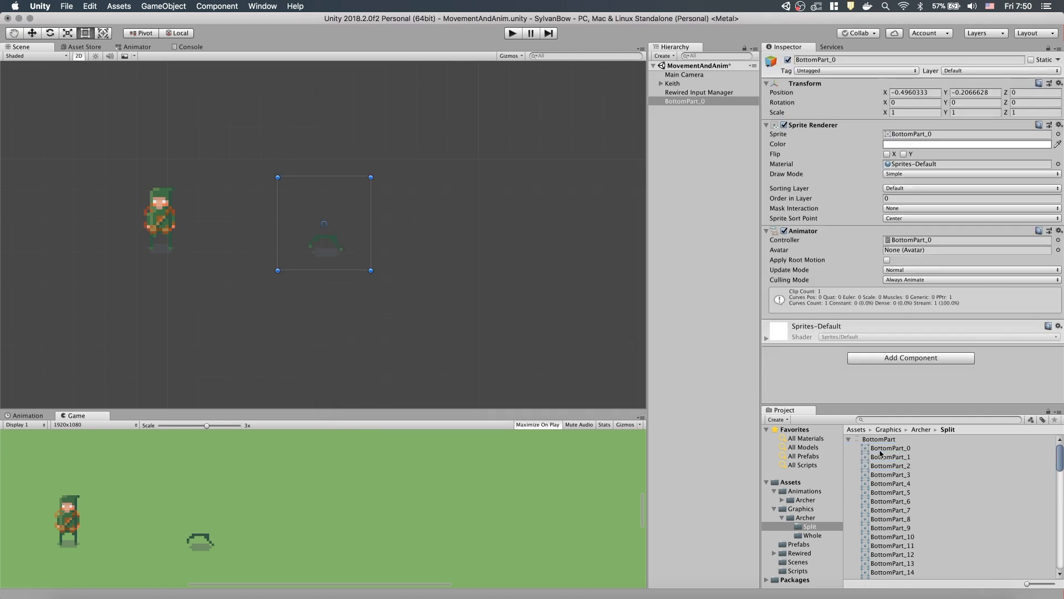
# - Rename the new scene object and its animator controller to BottomPart
pyautogui.doubleClick(685, 101)
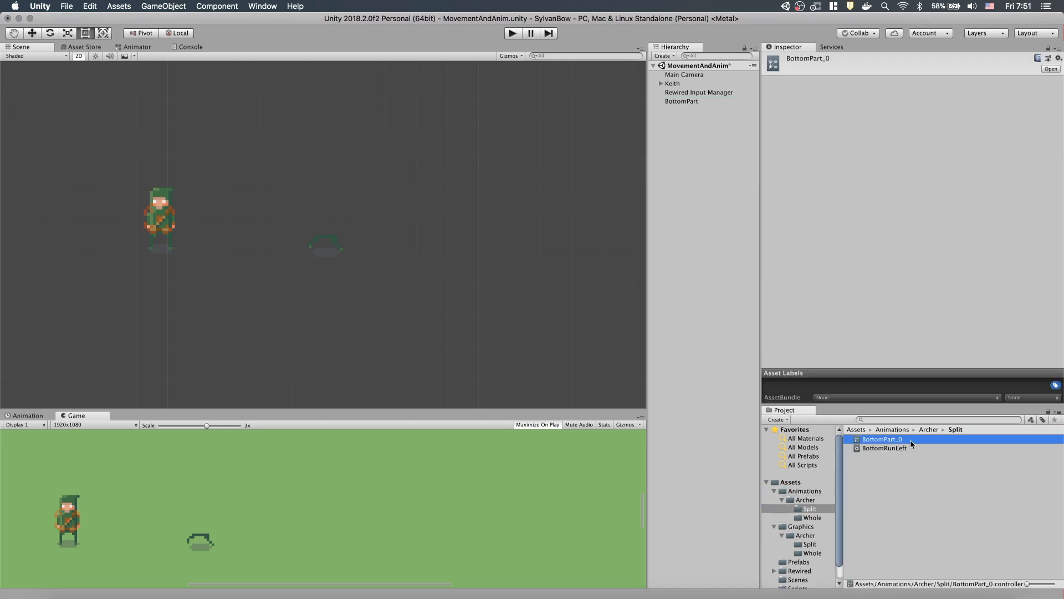
pyautogui.click(682, 101)
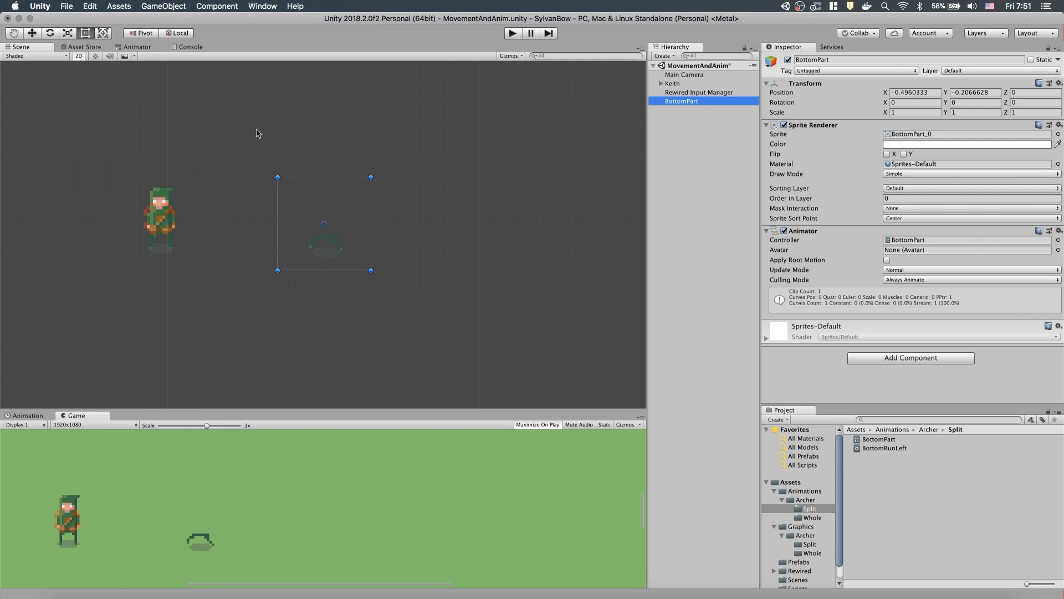
# - Create and save a new BottomRunRight clip on the BottomPart controller
pyautogui.click(136, 46)
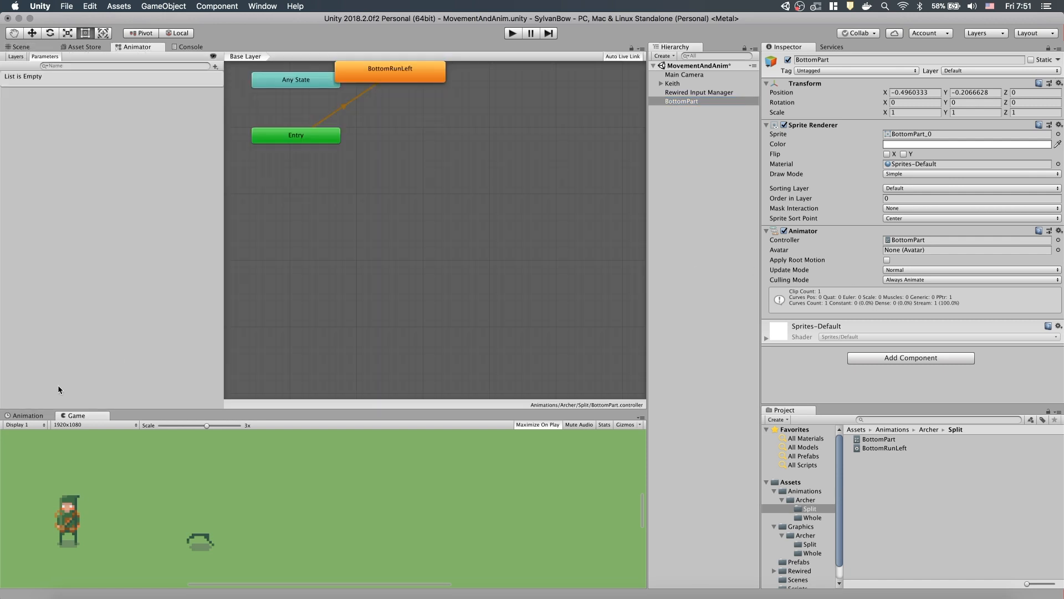
pyautogui.click(27, 415)
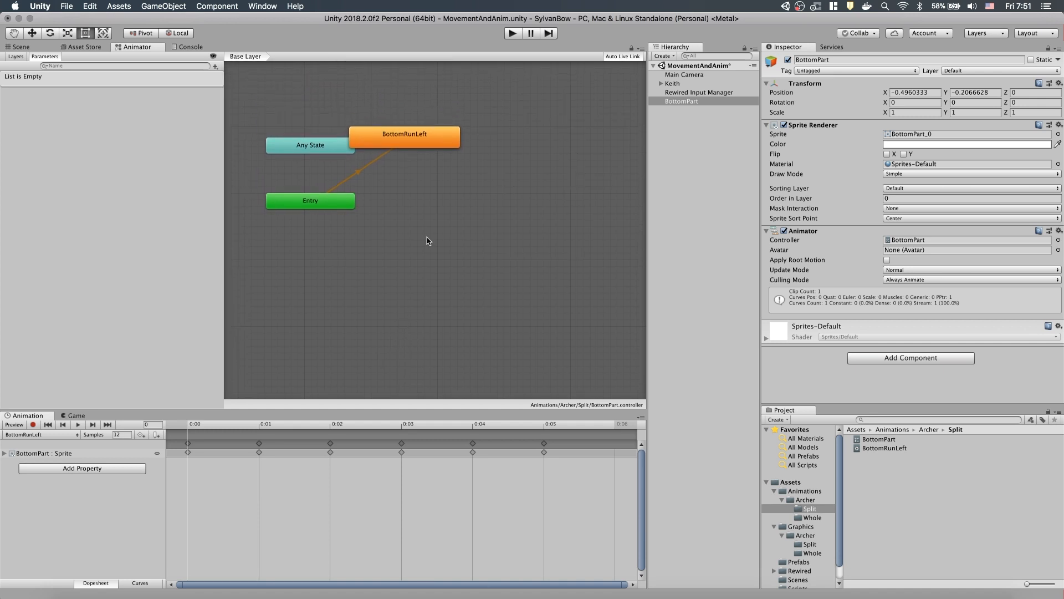
pyautogui.moveTo(101, 419)
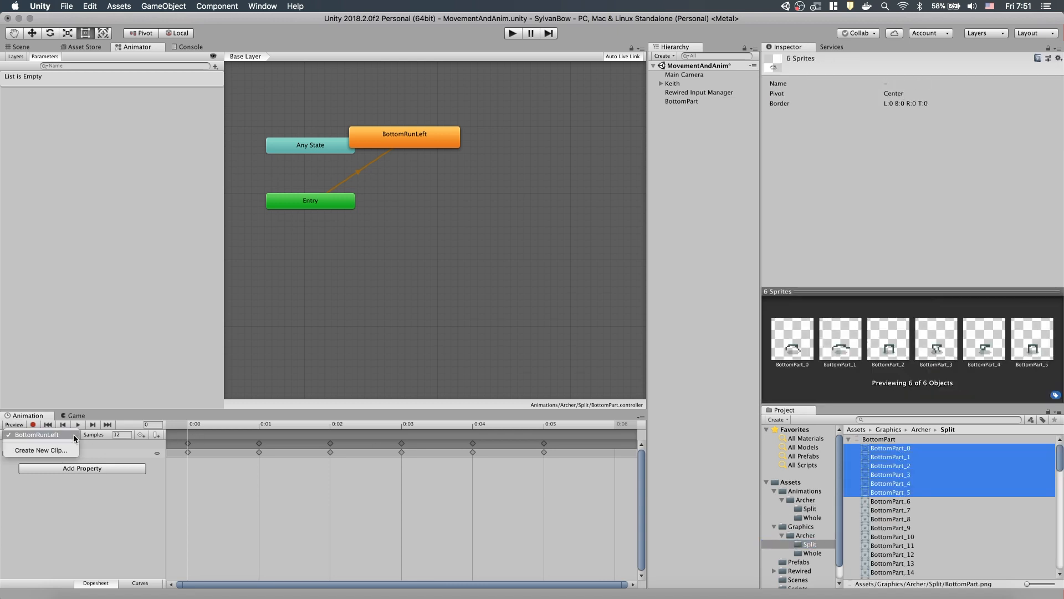
pyautogui.click(40, 450)
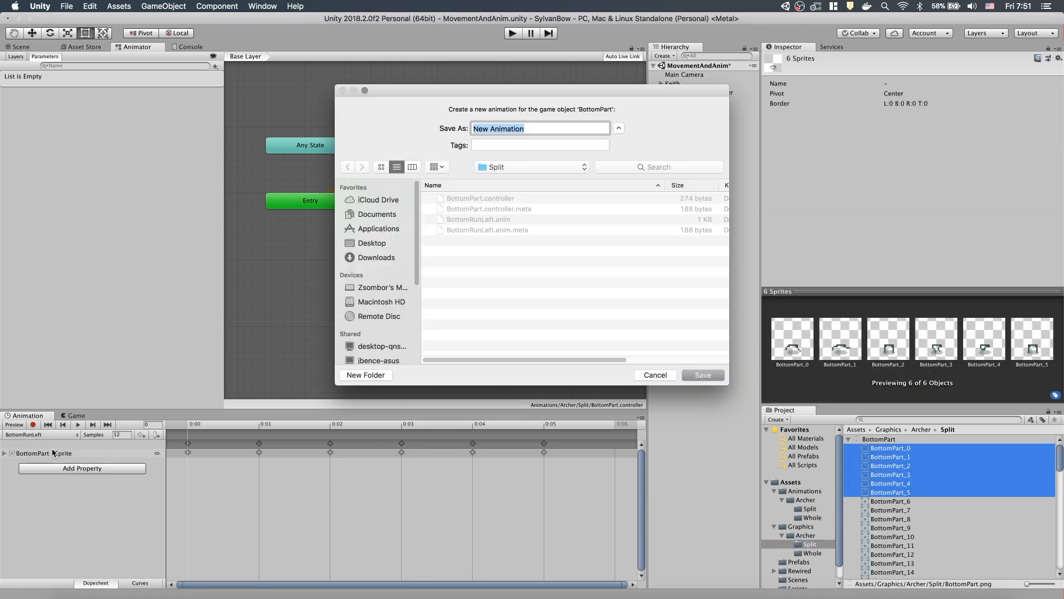
pyautogui.write('BottomRunRight')
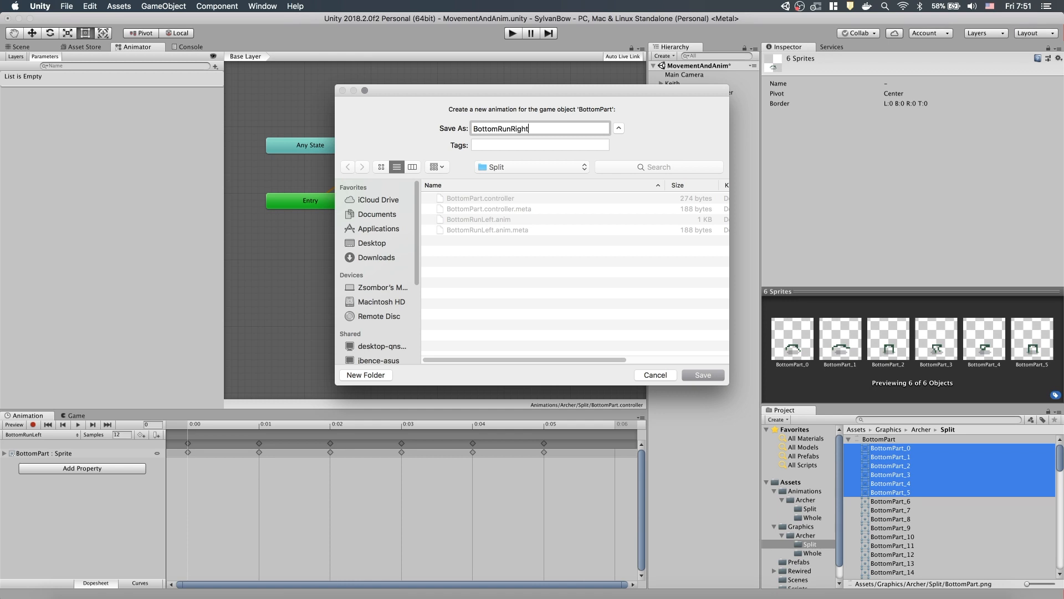
pyautogui.click(703, 374)
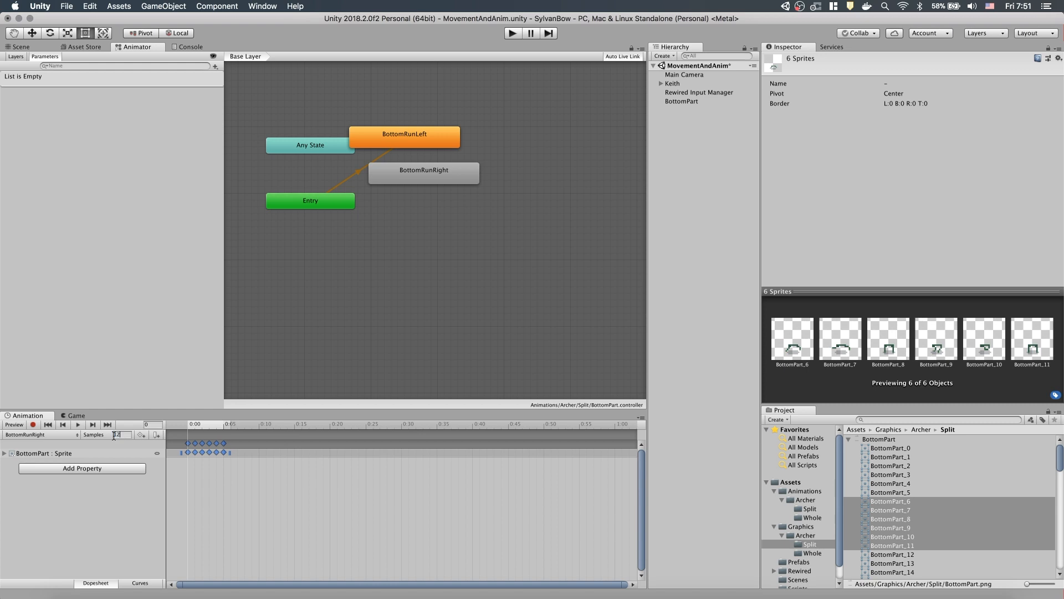
# - Start the BottomRunLeftDown clip and select its sprites
pyautogui.click(38, 435)
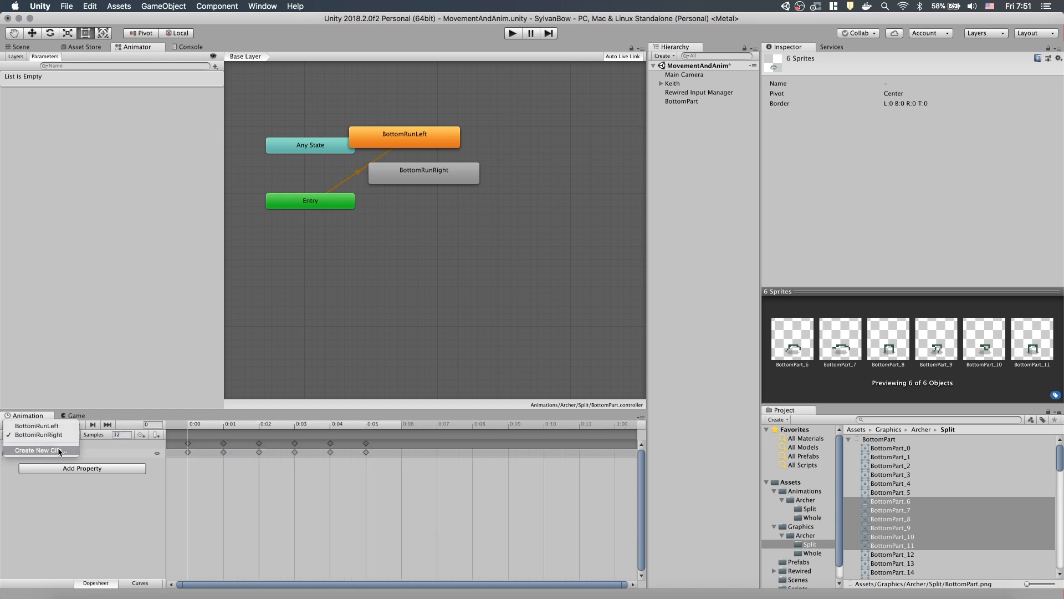
pyautogui.click(38, 450)
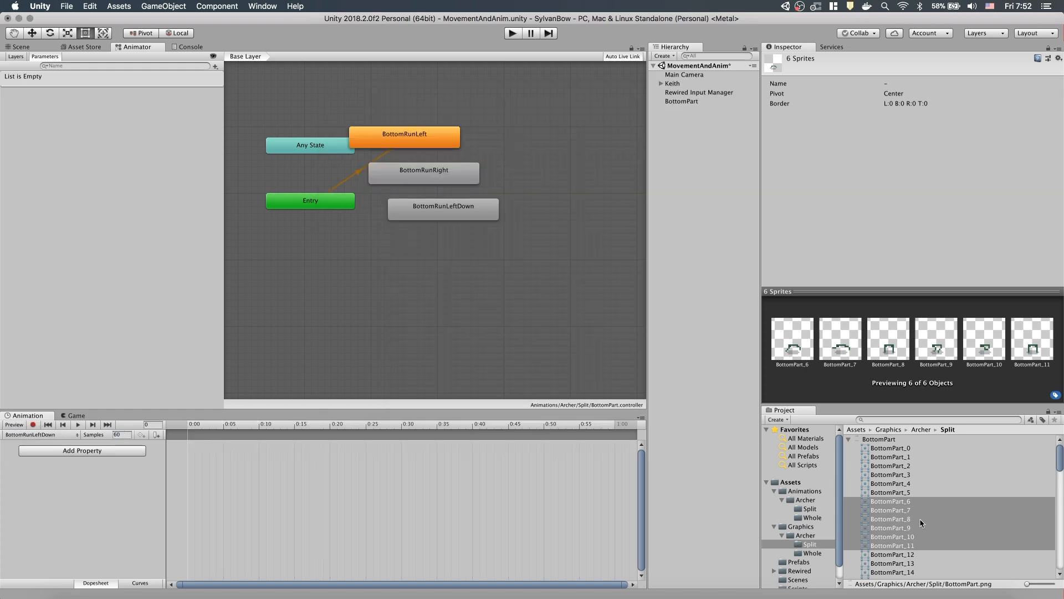
pyautogui.click(890, 448)
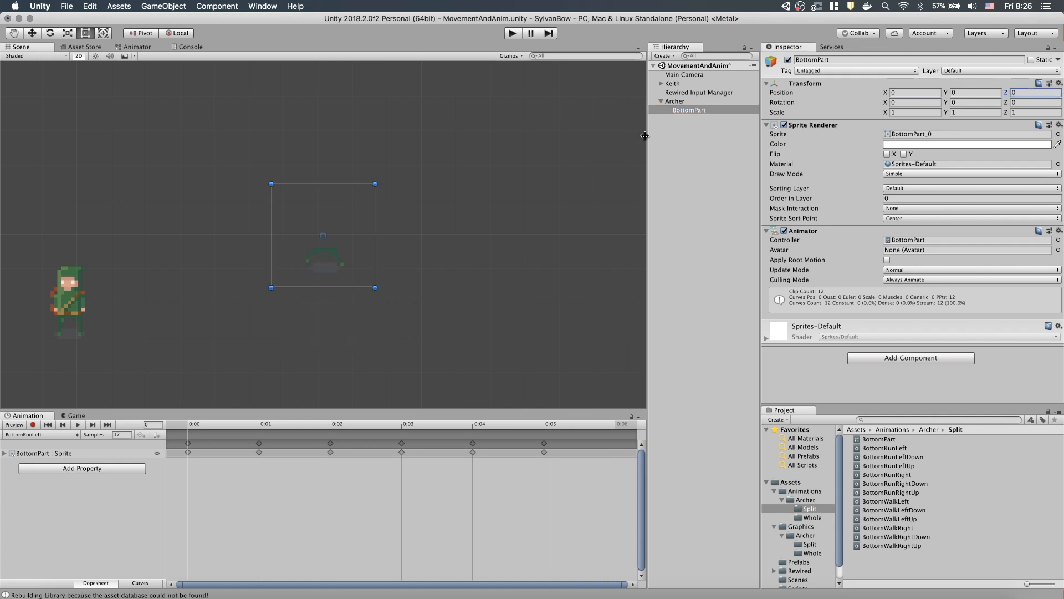
pyautogui.moveTo(699, 429)
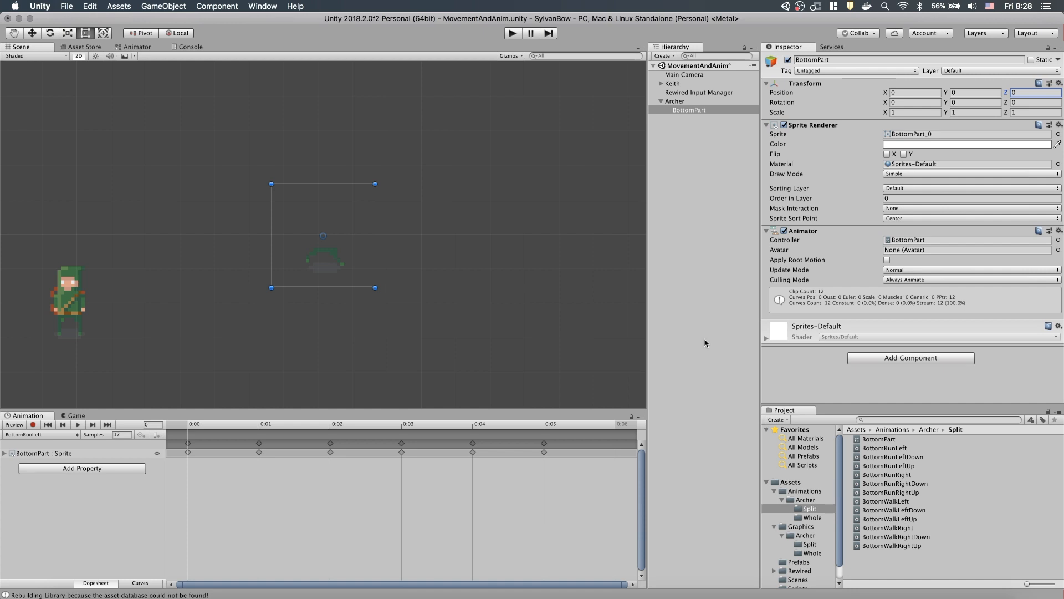
pyautogui.moveTo(758, 384)
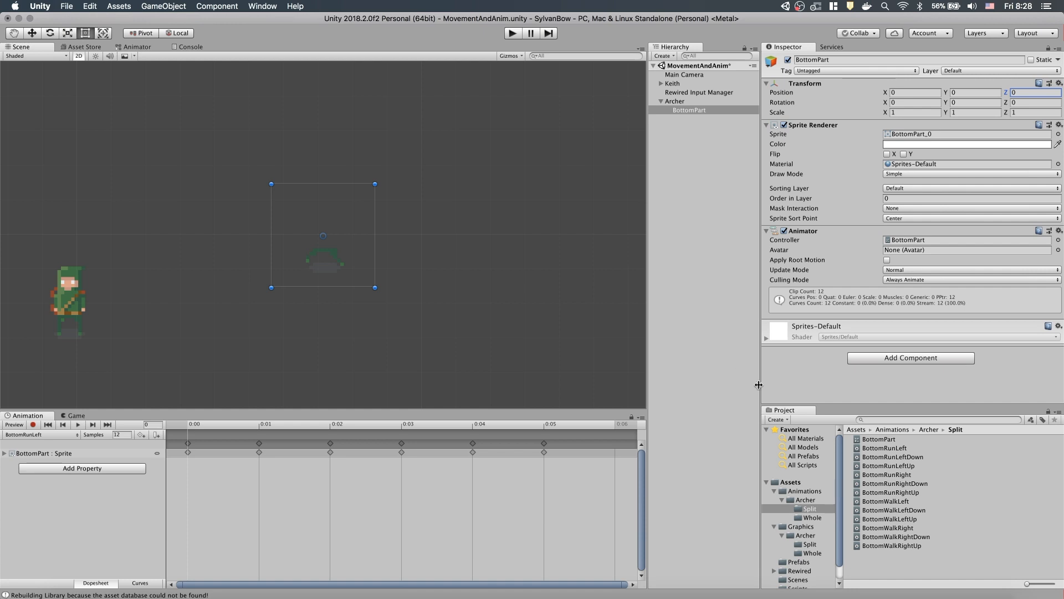
# - Duplicate PlayerController as PlayerController2 in Assets/Scripts and open it in VS Code
pyautogui.click(797, 572)
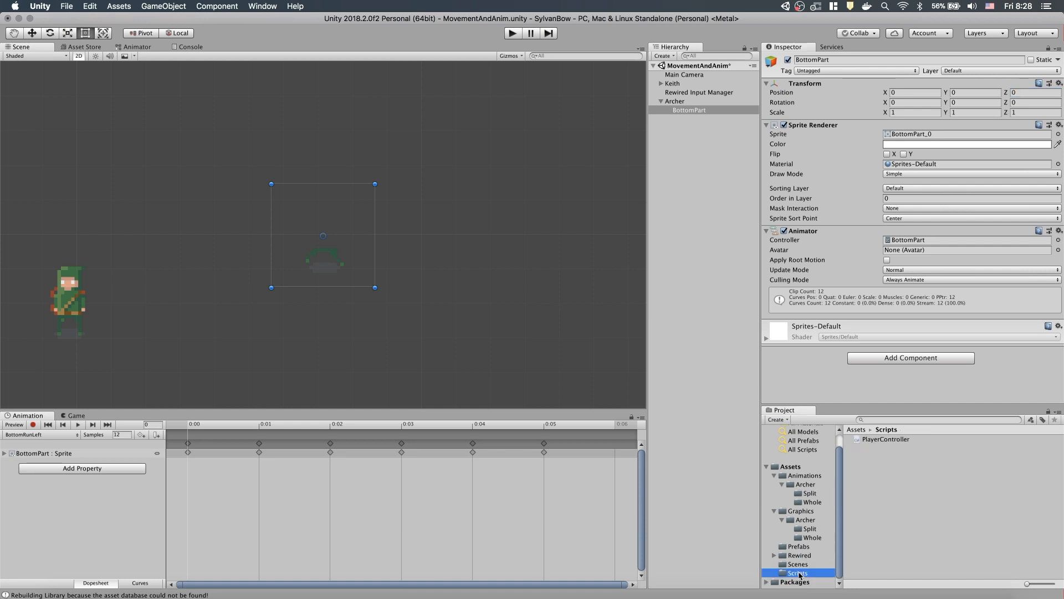
pyautogui.click(888, 447)
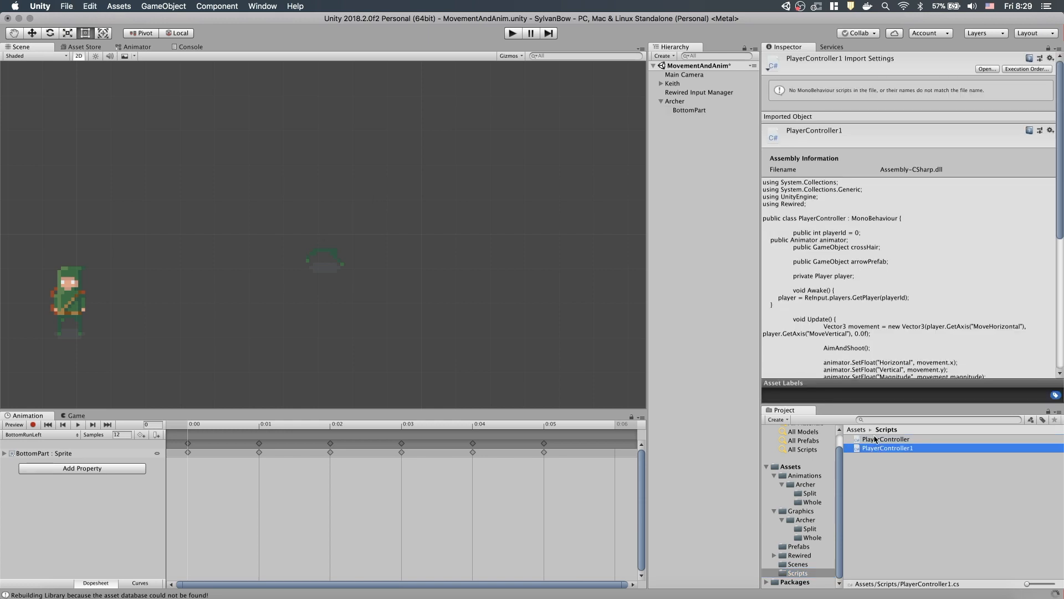
pyautogui.doubleClick(888, 446)
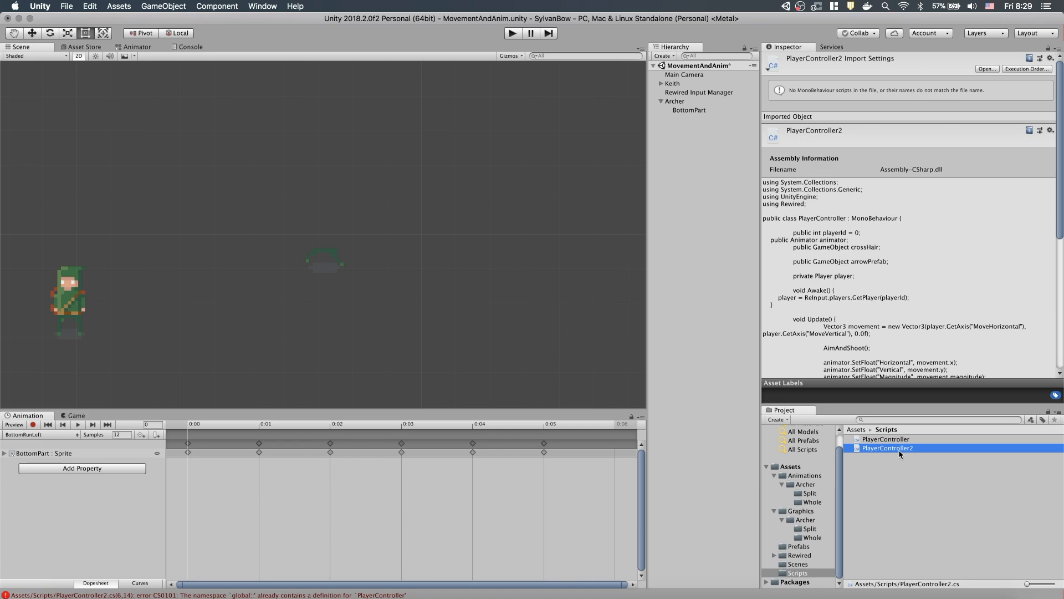
pyautogui.doubleClick(887, 447)
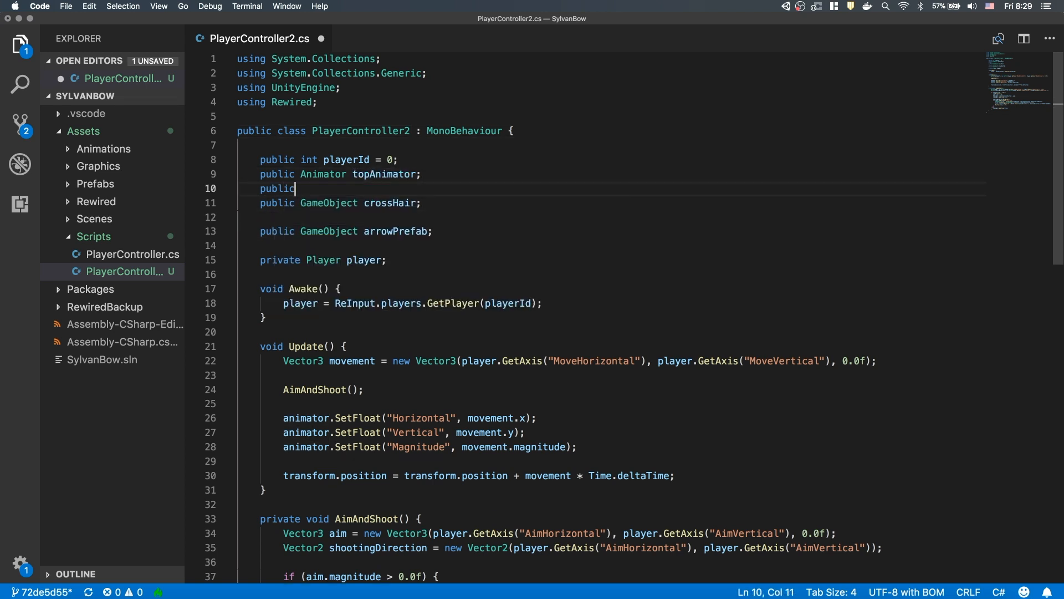
# - Declare 'public Animator bottomAnimator;' below the topAnimator field
pyautogui.write('Animator bottomAnimator')
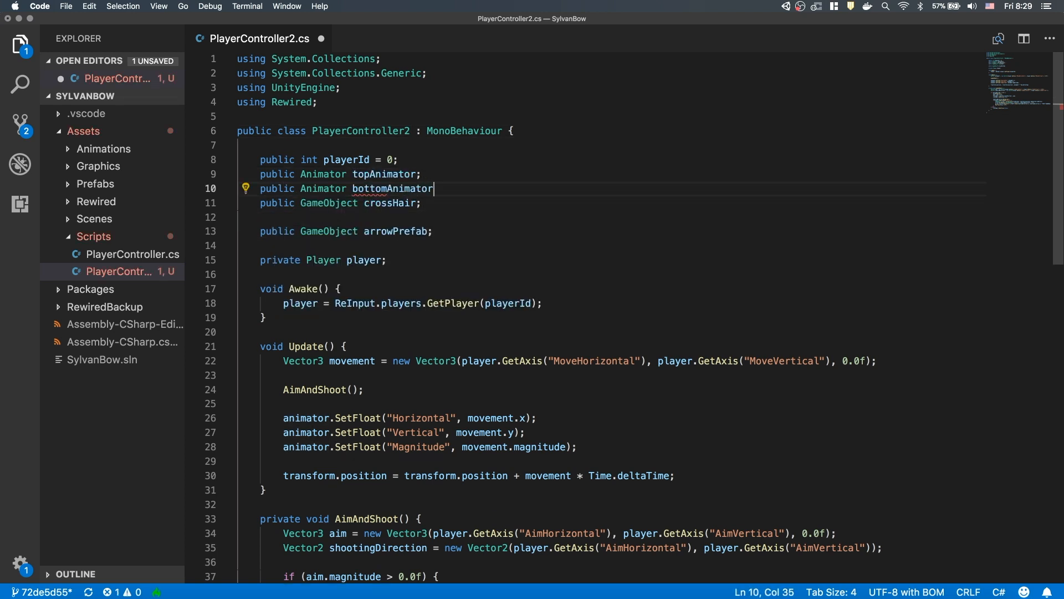
pyautogui.write(';')
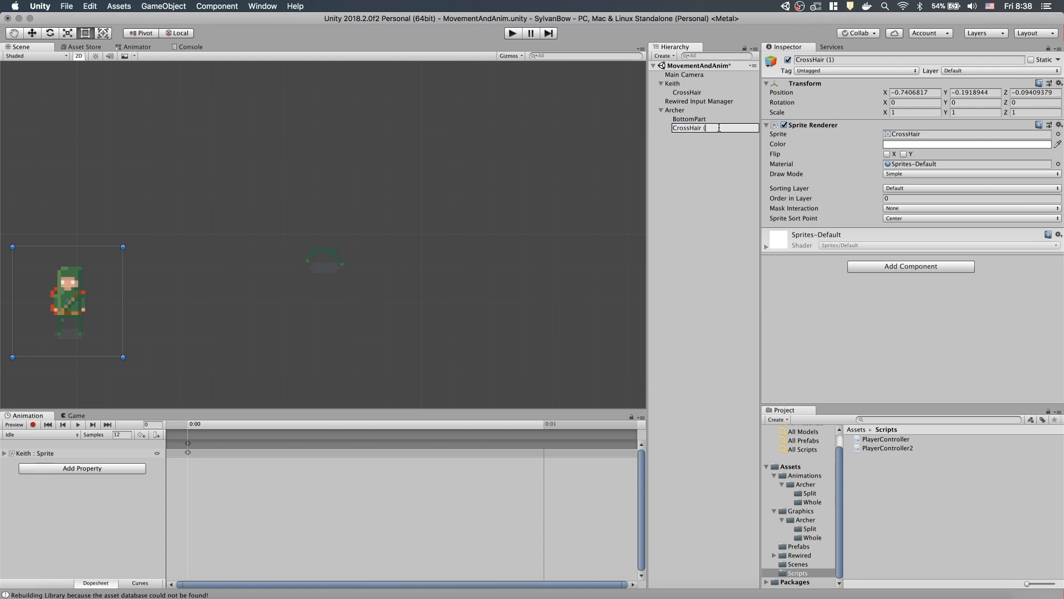
# - On Archer's PlayerController2, assign CrossHair as Cross Hair and Prefabs/Arrow as Arrow Prefab
pyautogui.click(675, 110)
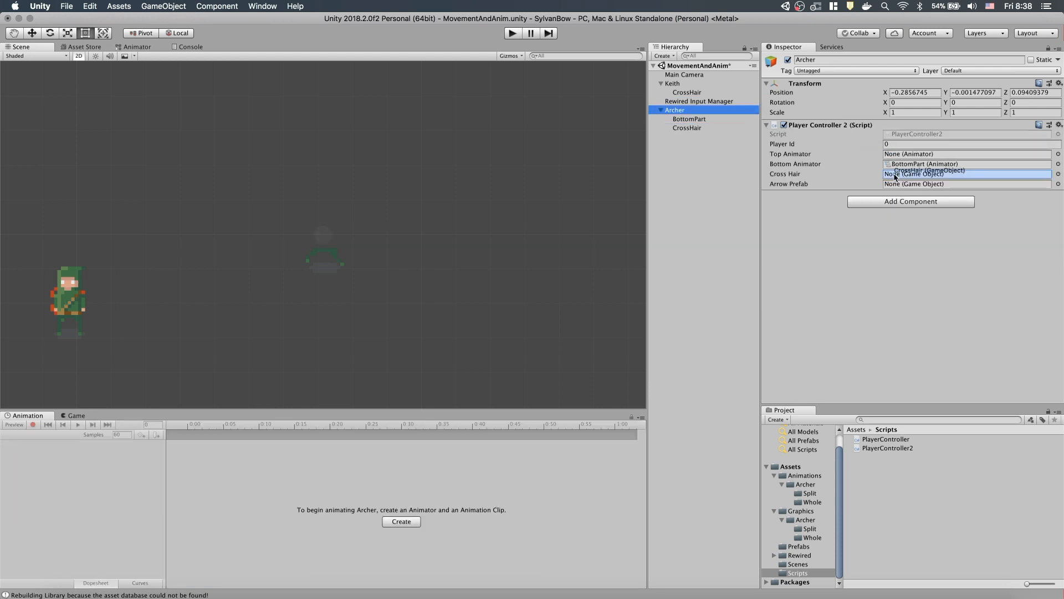
pyautogui.click(928, 169)
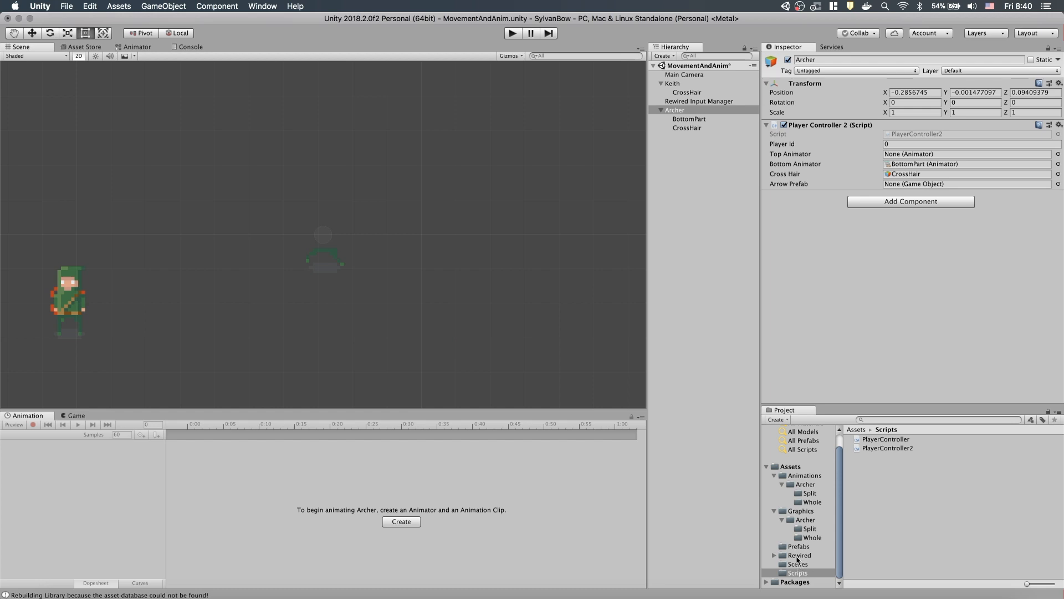
pyautogui.click(798, 545)
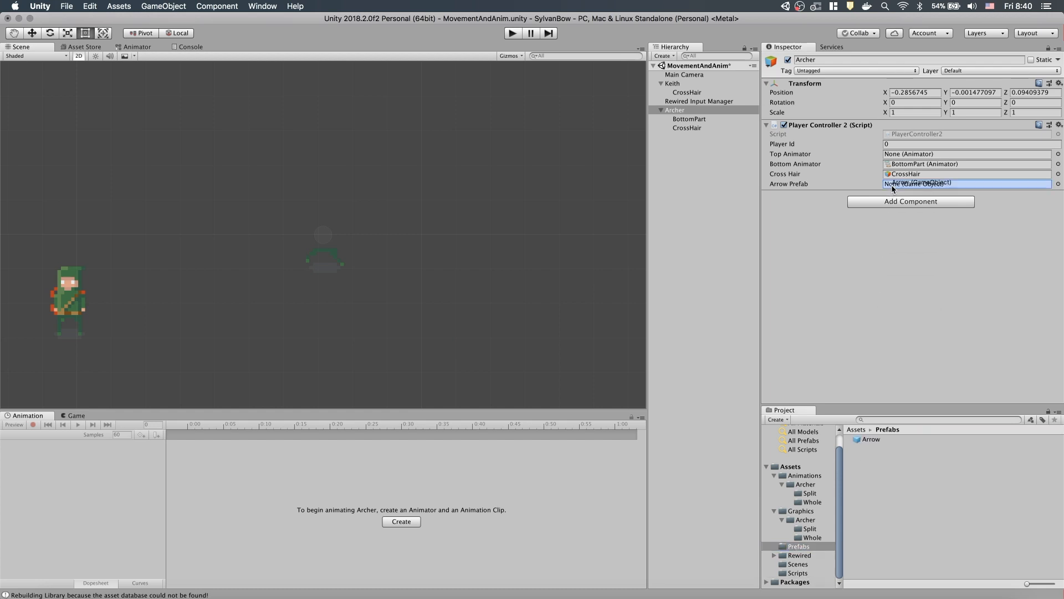
pyautogui.click(513, 32)
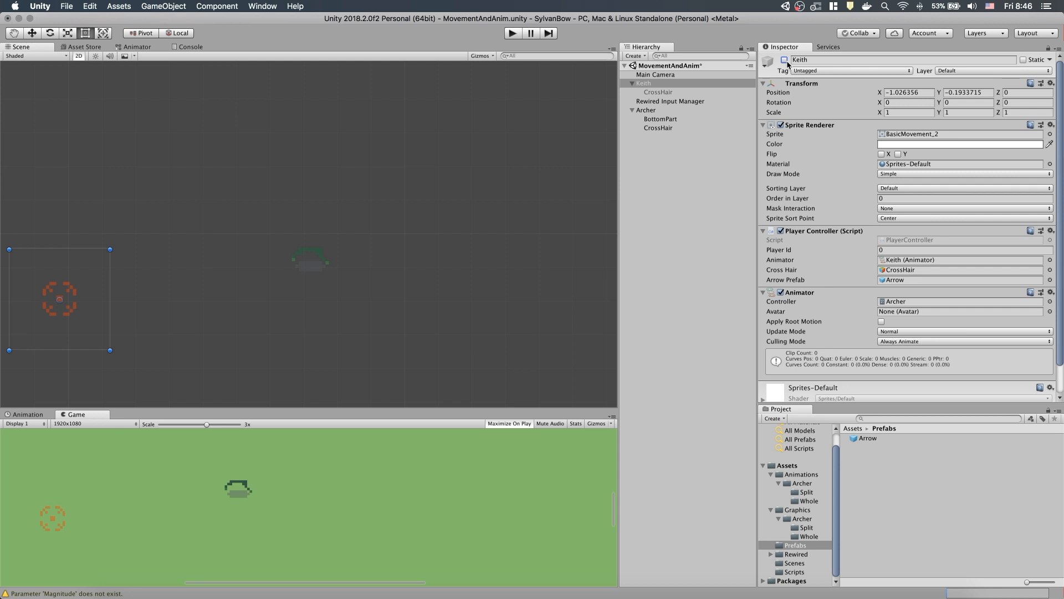
pyautogui.click(657, 128)
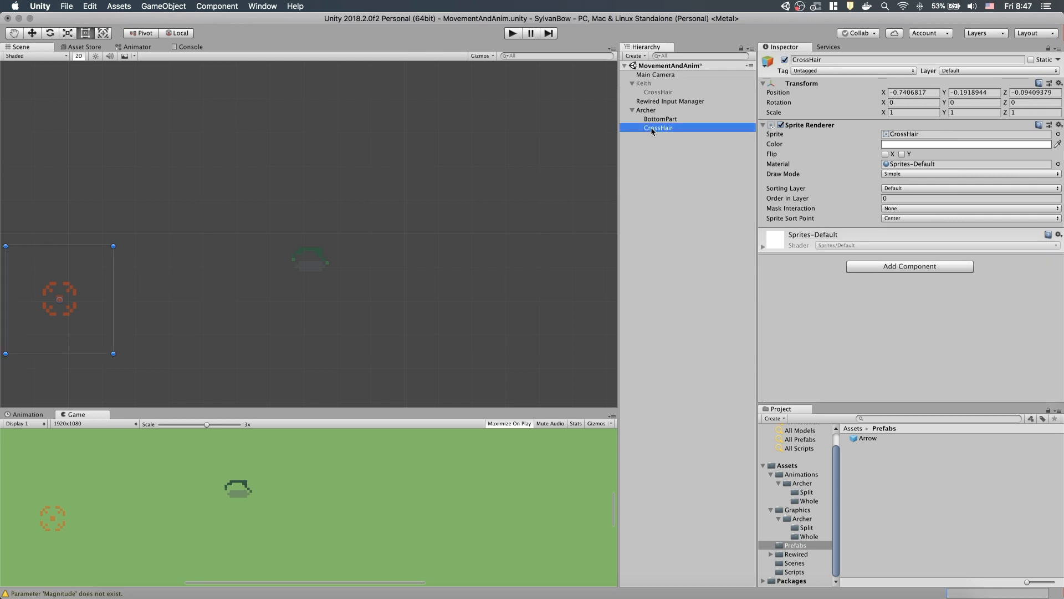
pyautogui.click(911, 92)
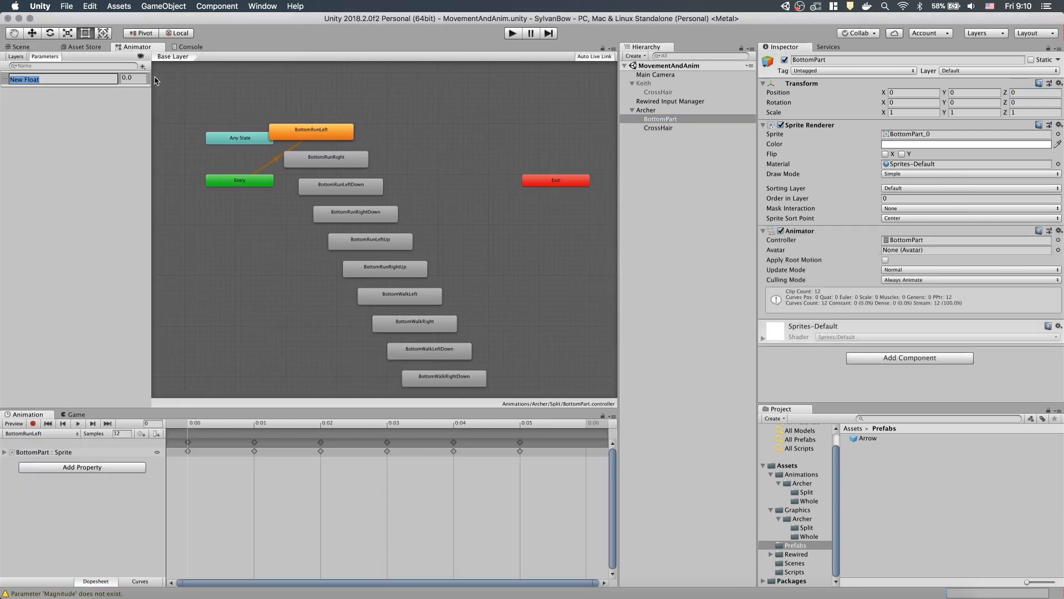
# - Add Horizontal and Vertical float parameters to the BottomPart controller
pyautogui.click(142, 66)
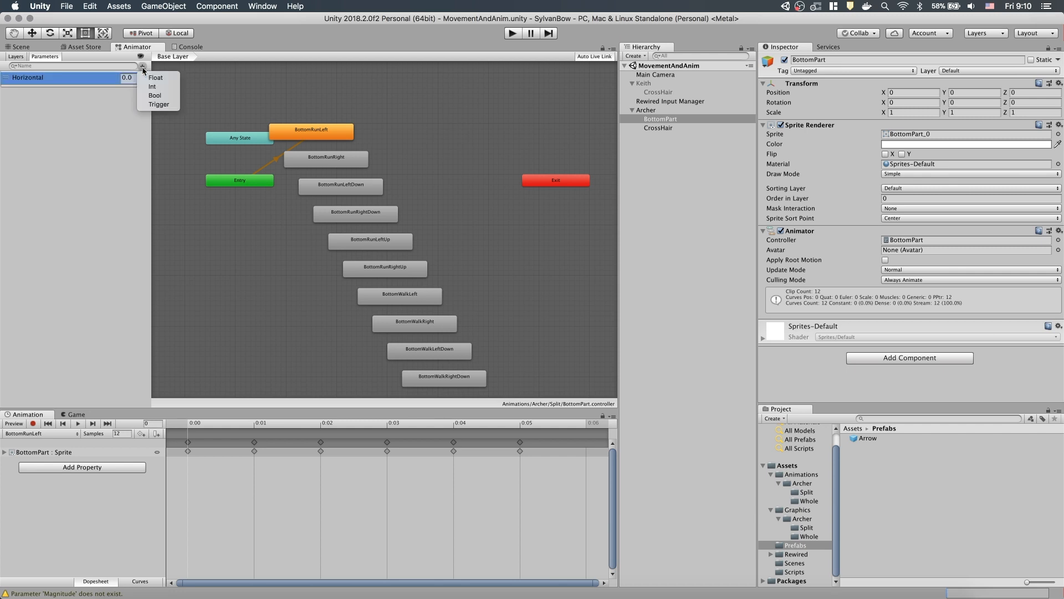
pyautogui.click(155, 76)
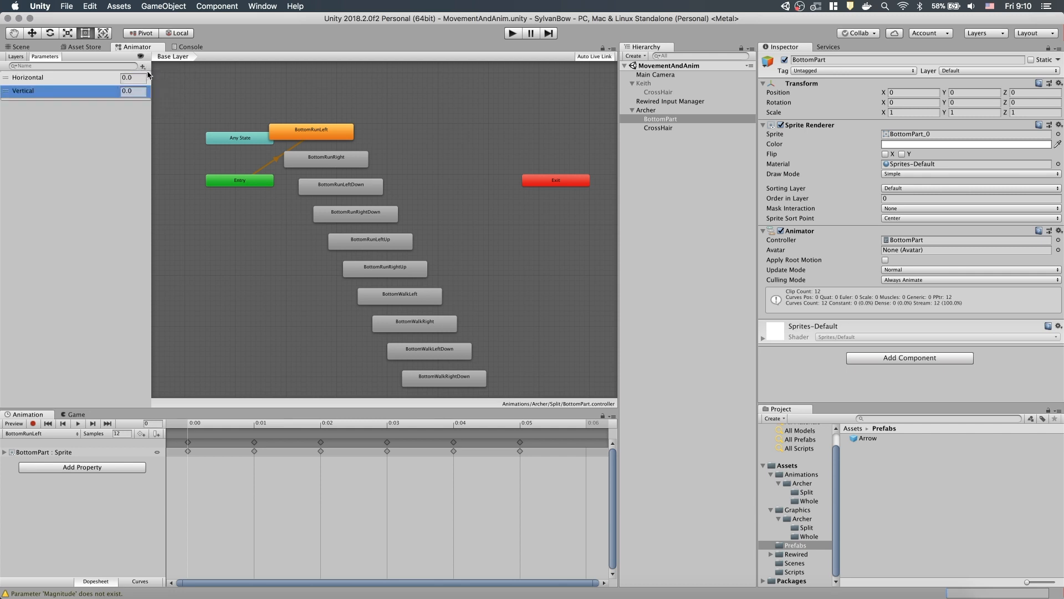
pyautogui.click(143, 65)
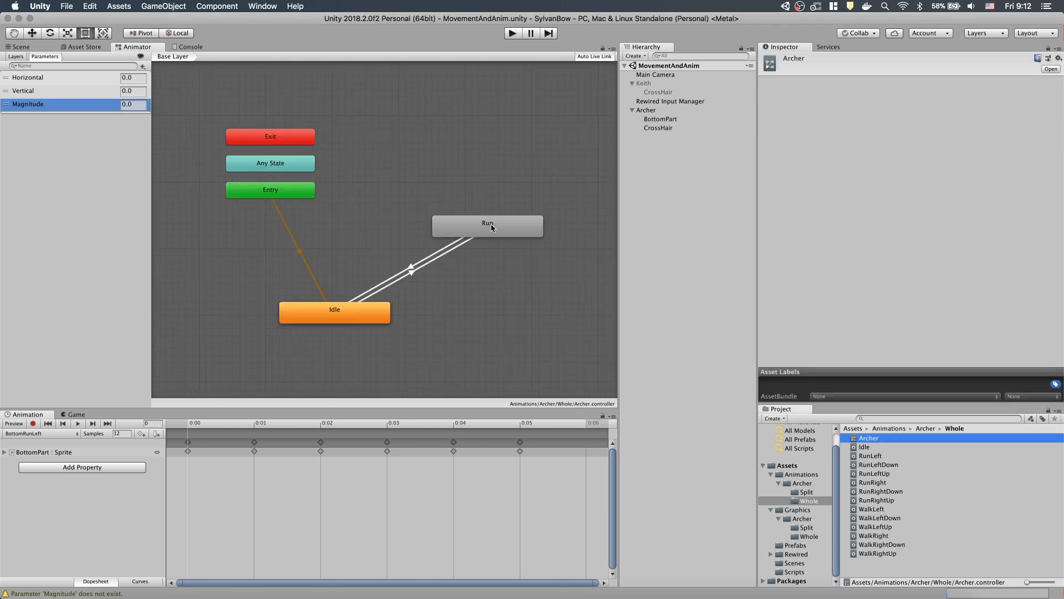
# - Create a Run state from a new blend tree in BottomPart's controller and start adding its motions
pyautogui.click(808, 491)
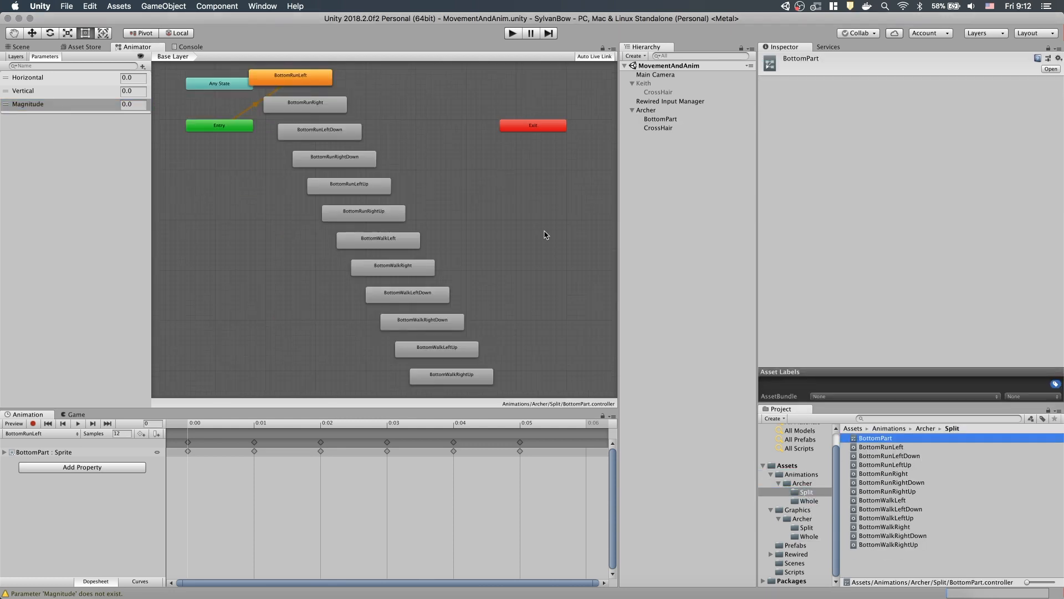
pyautogui.click(429, 184)
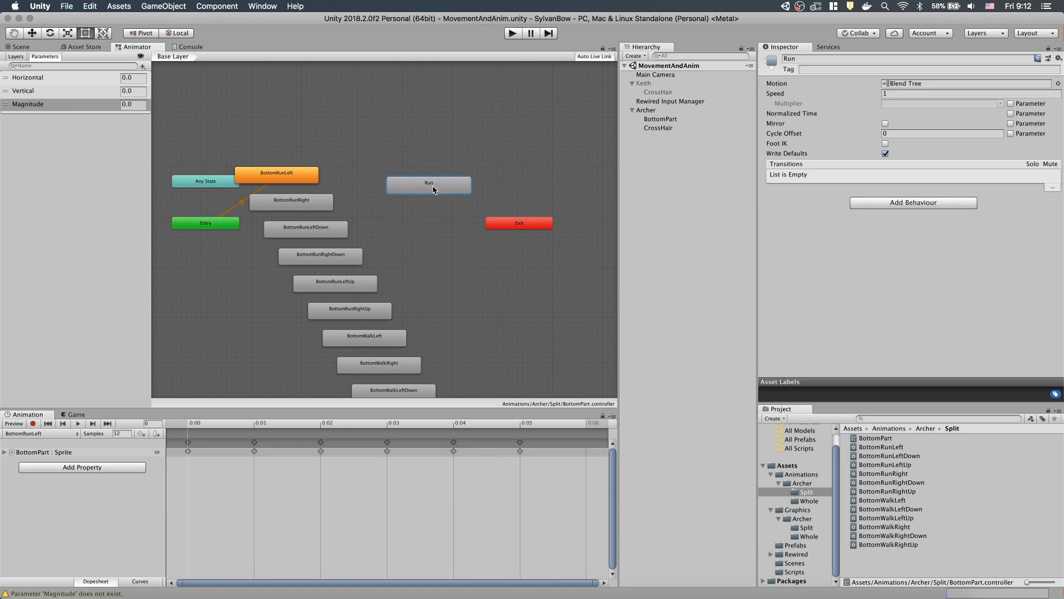
pyautogui.doubleClick(428, 185)
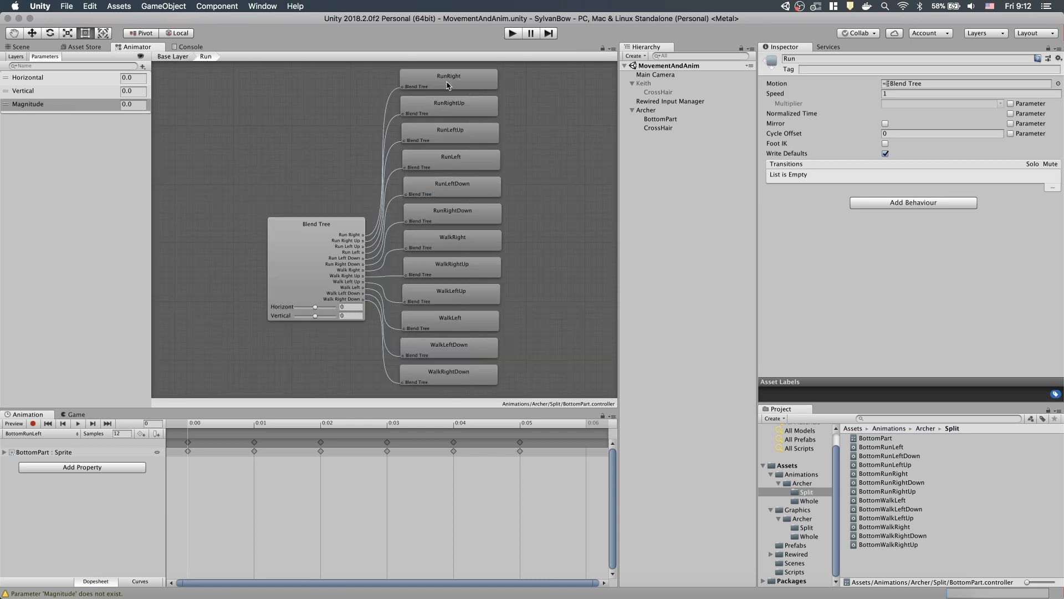
pyautogui.click(316, 224)
pyautogui.write('Bo')
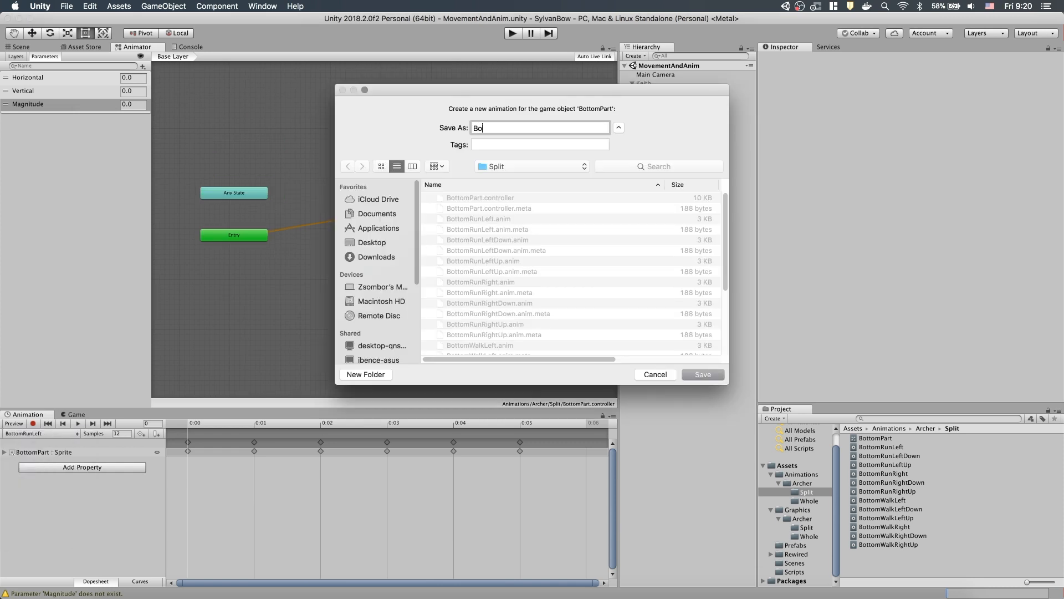
# - Save the new clip as BottomIdle and set its state as the layer default state
pyautogui.click(703, 374)
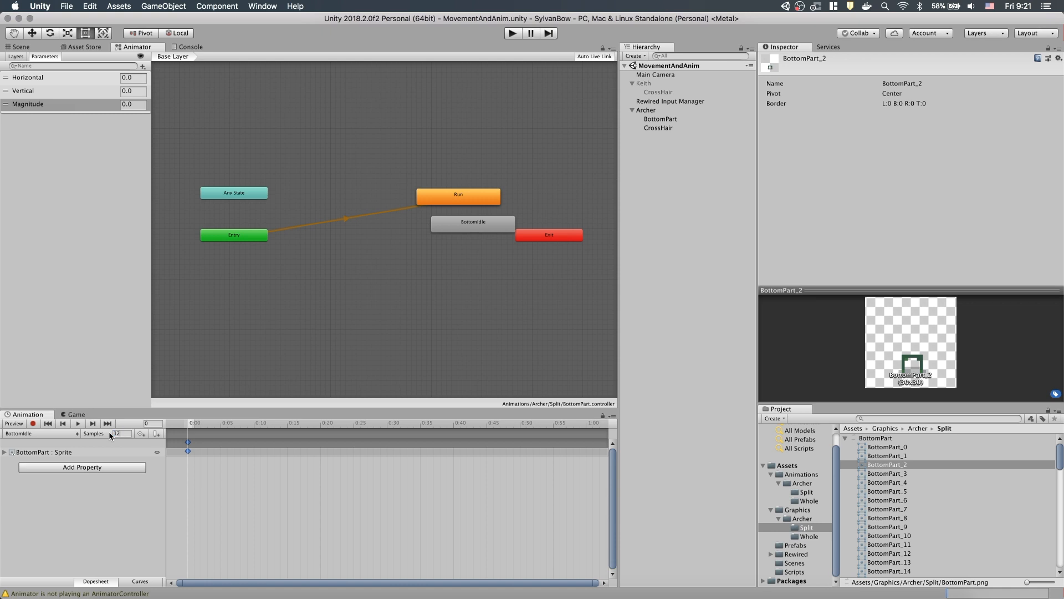
pyautogui.rightClick(349, 250)
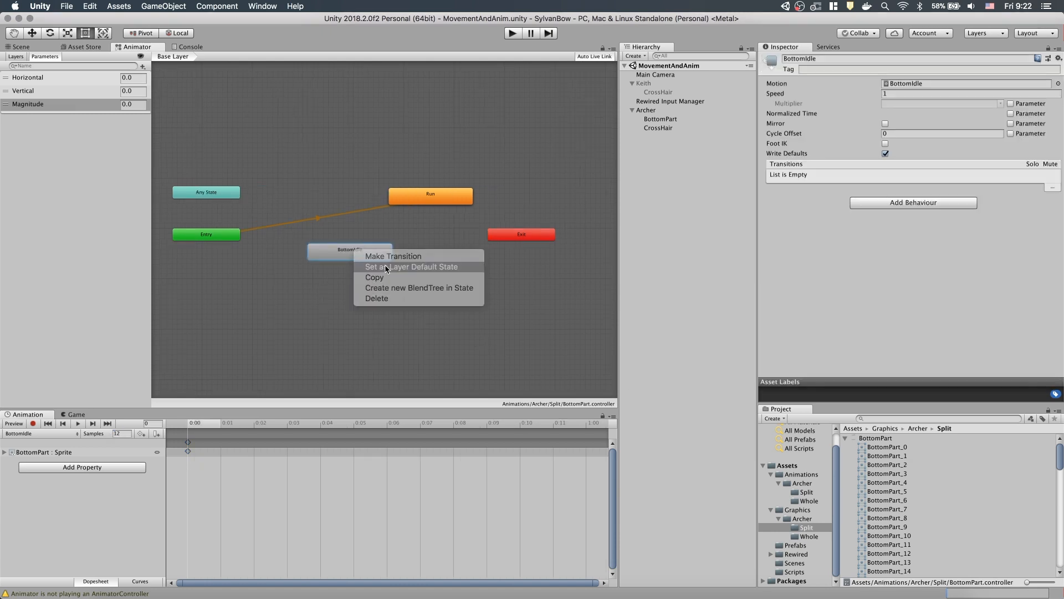
pyautogui.click(410, 266)
pyautogui.write('Idle')
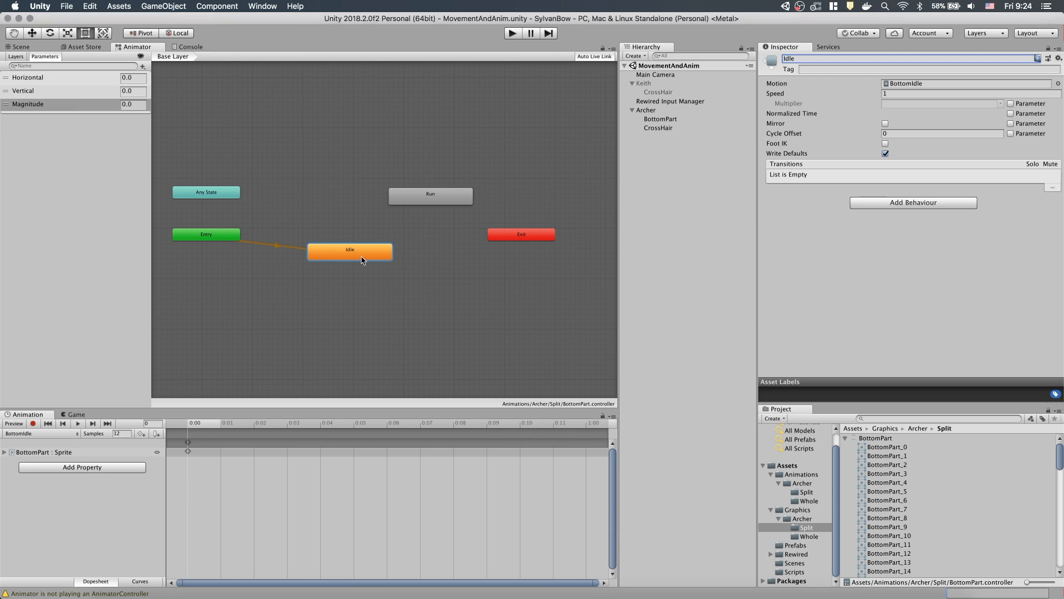
# - Create an Idle-to-Run transition with no exit time, duration 0, conditioned on Magnitude greater than 0
pyautogui.moveTo(349, 249); pyautogui.dragTo(430, 195)
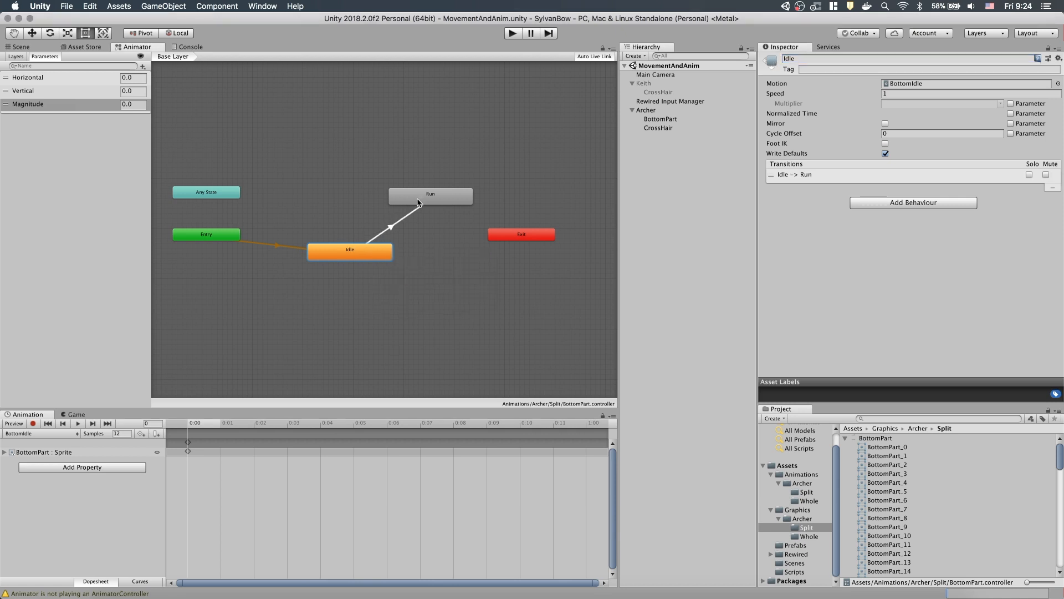
pyautogui.click(400, 217)
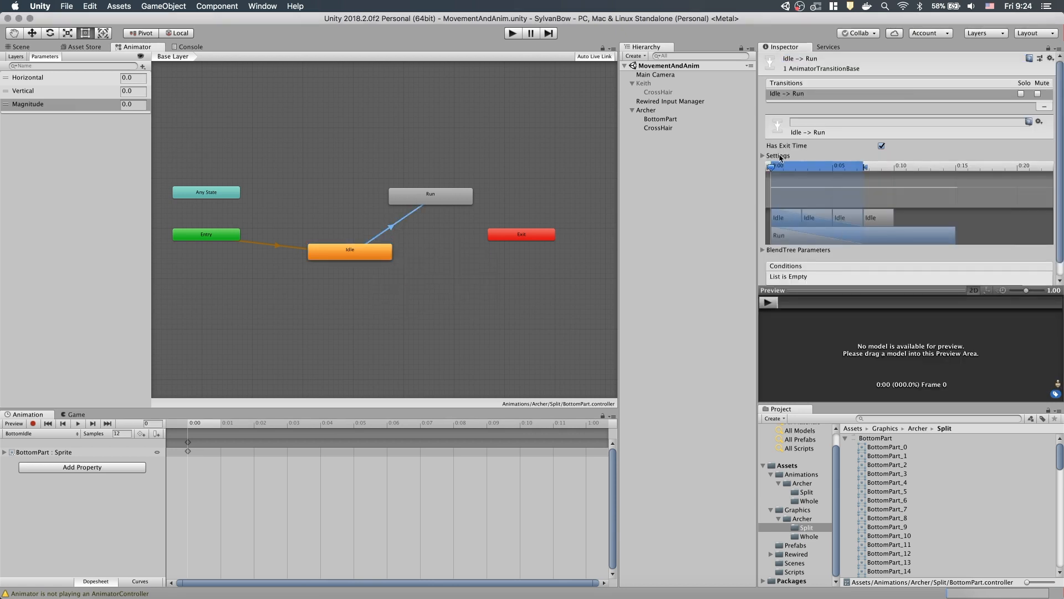
pyautogui.click(882, 145)
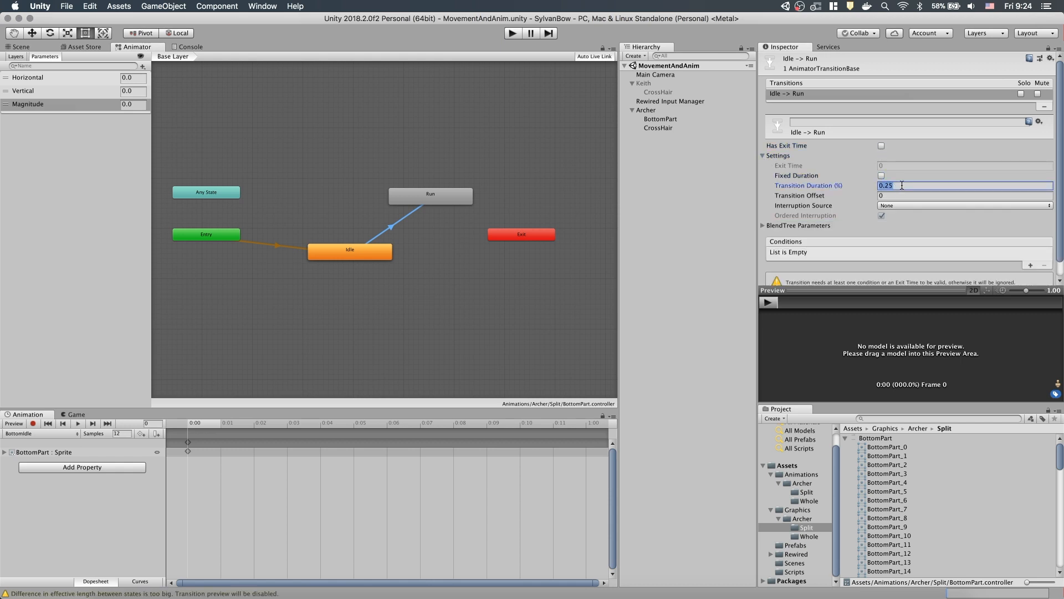
pyautogui.write('0')
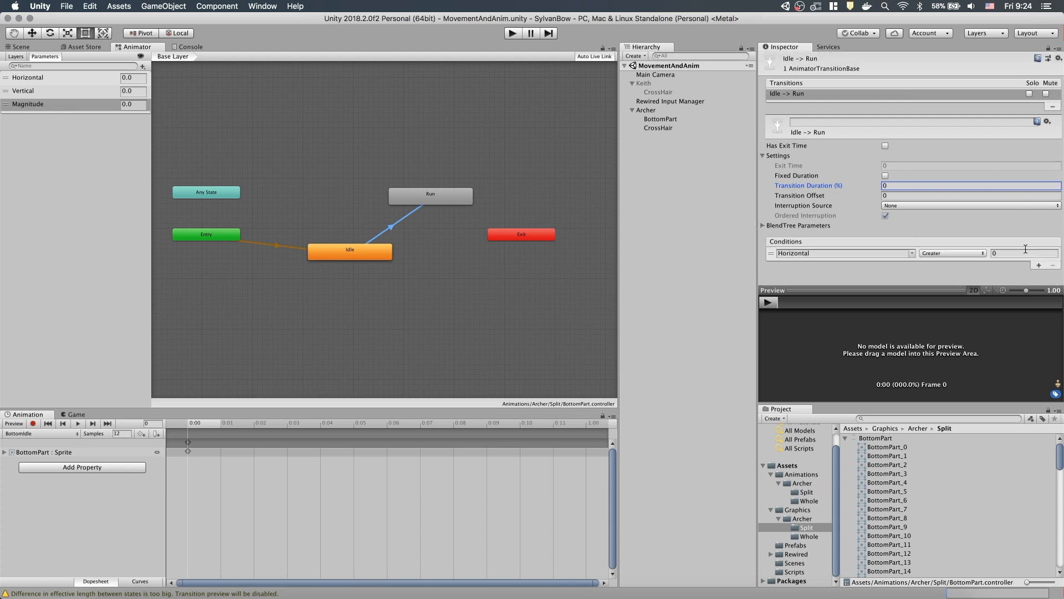
pyautogui.click(843, 253)
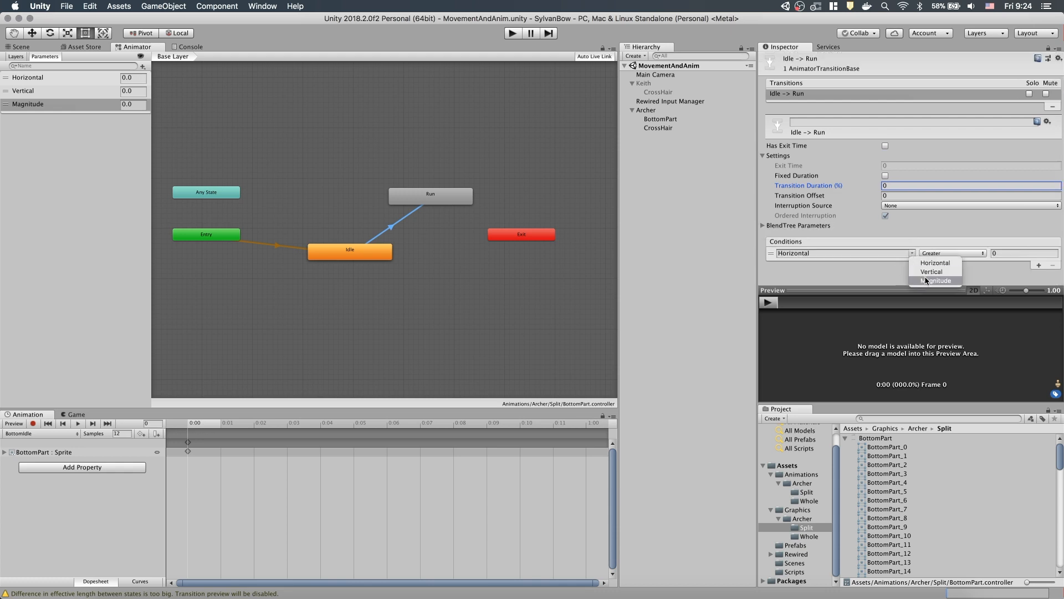
pyautogui.click(936, 280)
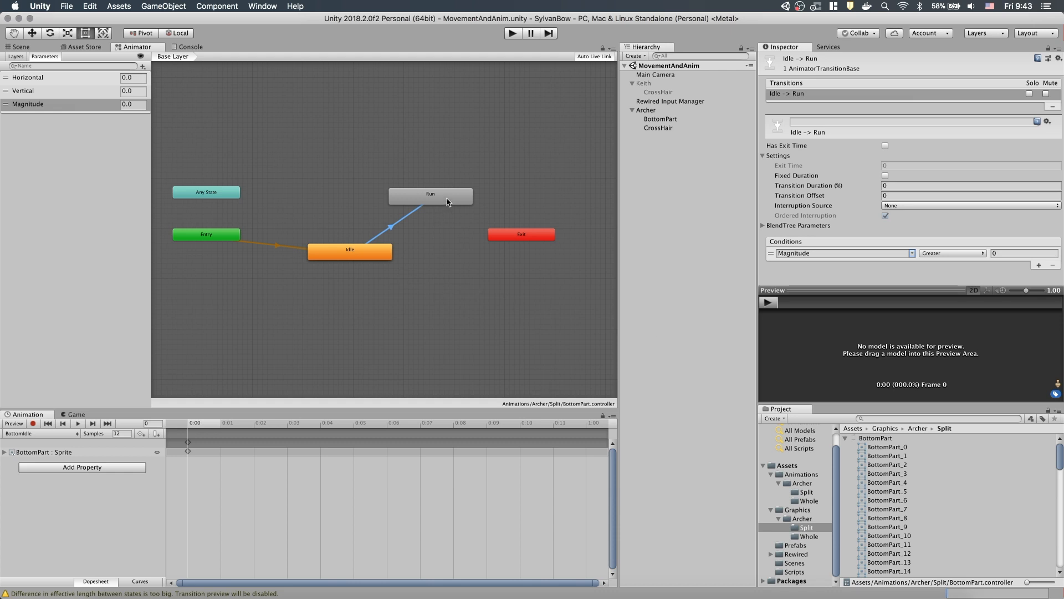
# - Create a Run-to-Idle transition with no exit time, duration 0, conditioned on Magnitude less than 0.001
pyautogui.click(431, 193)
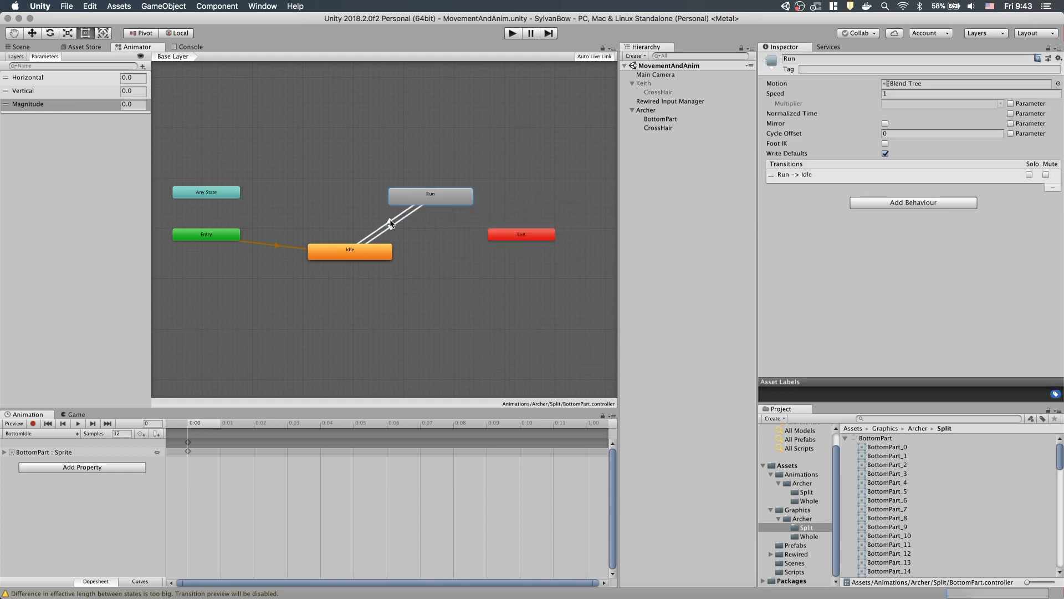
pyautogui.click(390, 224)
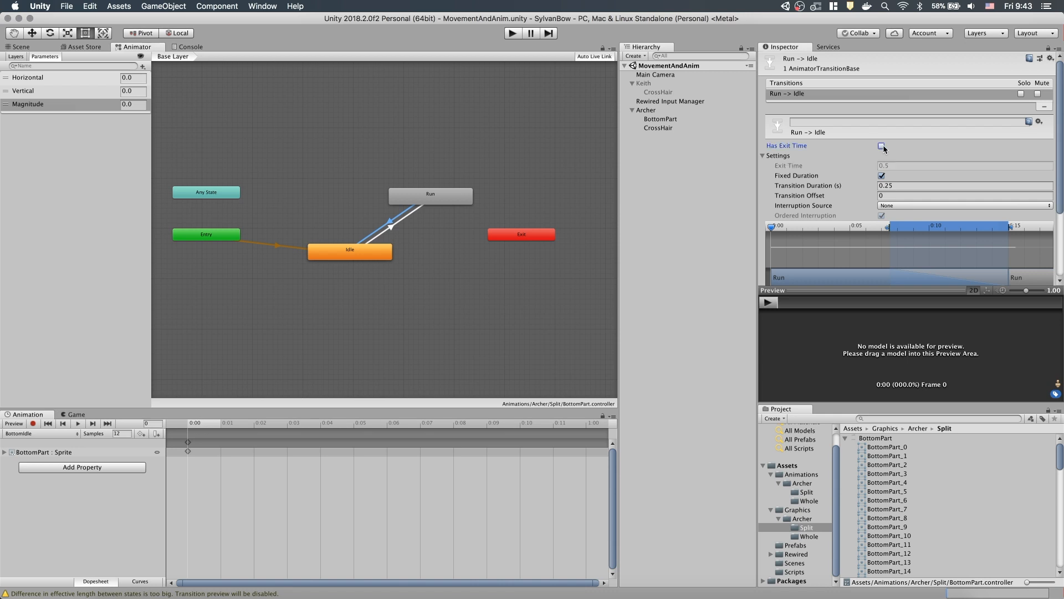
pyautogui.click(881, 145)
pyautogui.write('0.1')
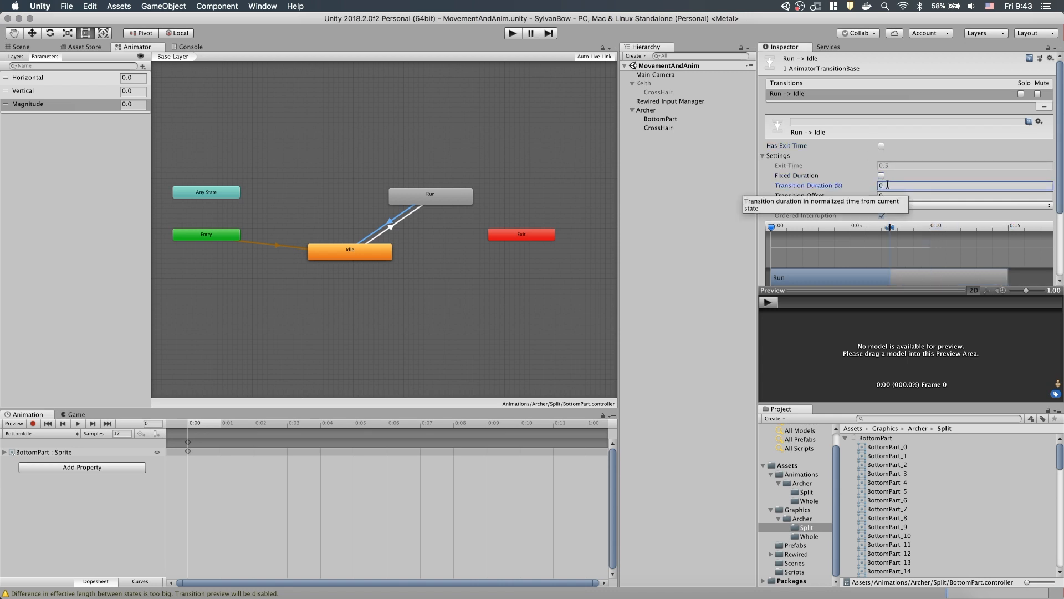
pyautogui.scroll(-3)
pyautogui.write('0.001')
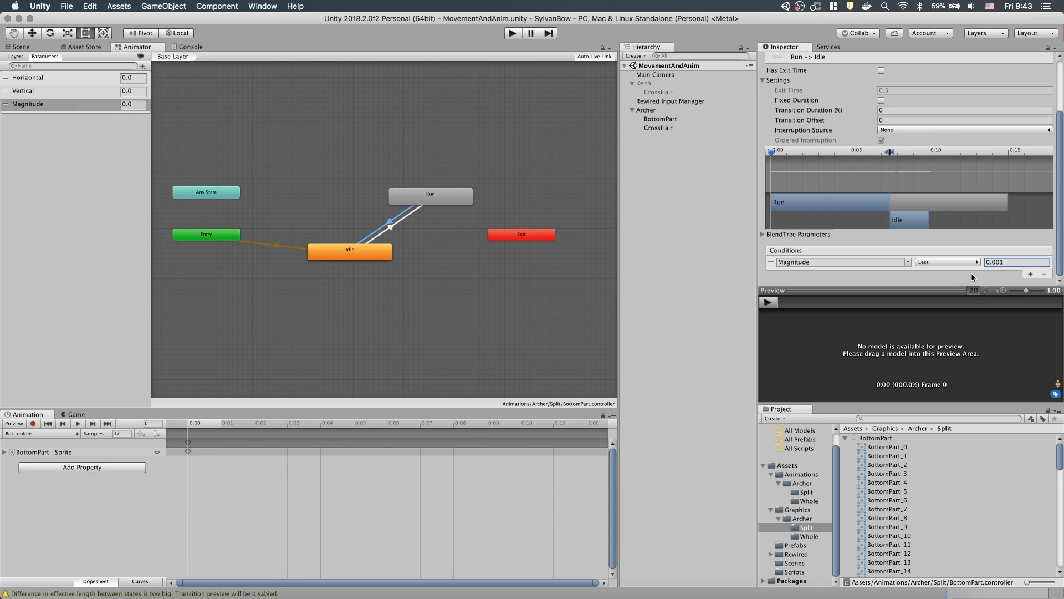
# - Start play mode to test the Idle/Run transitions in the Game view
pyautogui.click(512, 33)
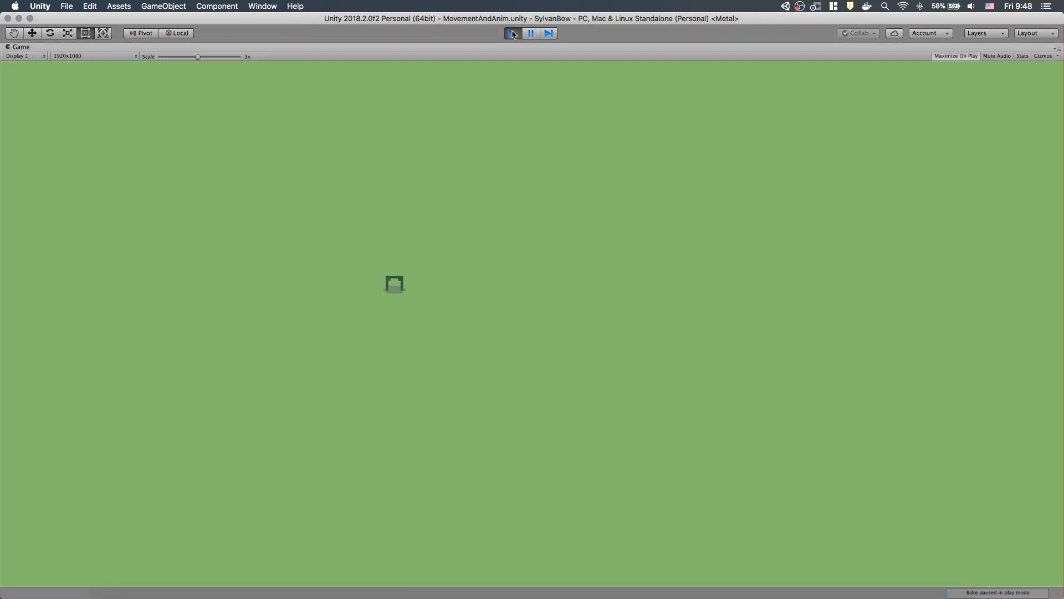